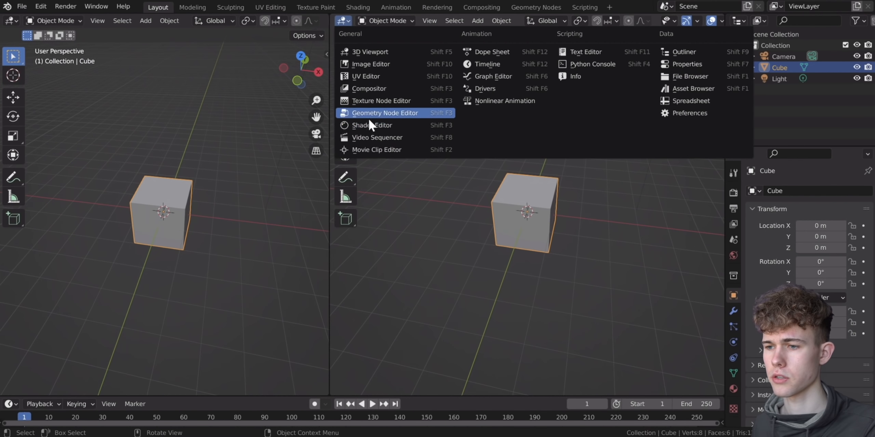
Add a Principled Volume node to the cube's material in the Shader Editor, then orbit to view the fog.
{"action": "left_click", "coordinate": [371, 125]}
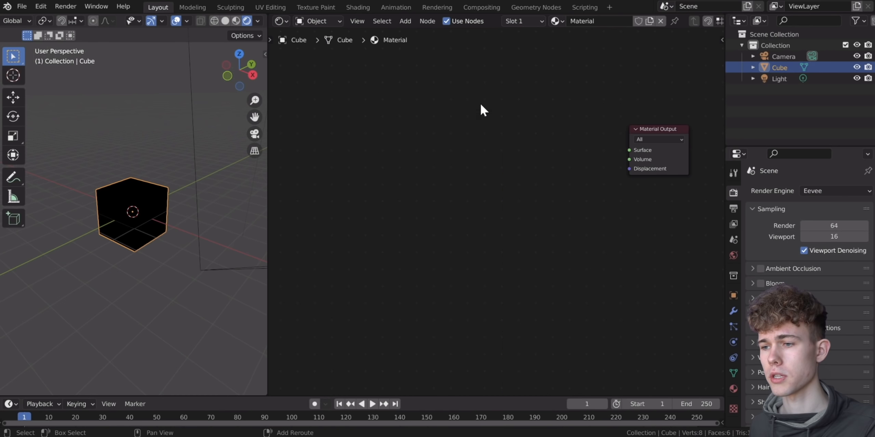
{"action": "type", "text": "volume"}
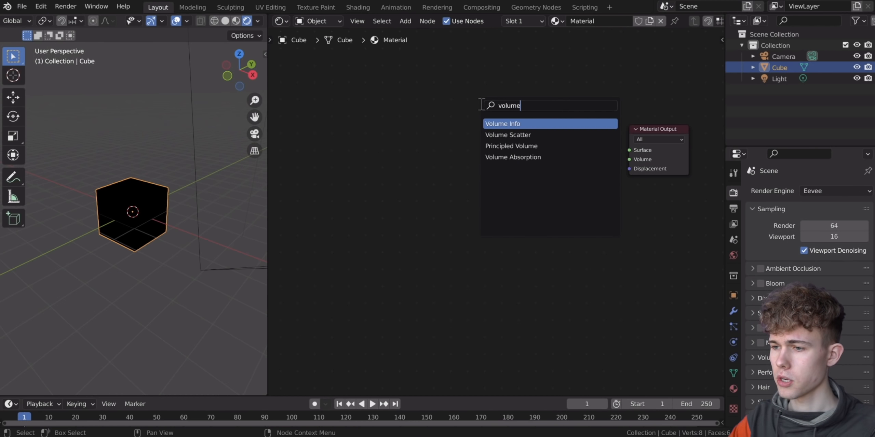
{"action": "left_click", "coordinate": [511, 145]}
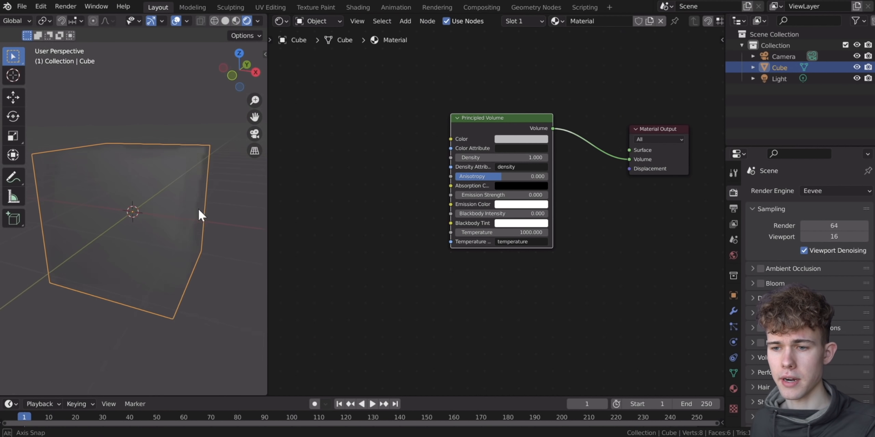
{"action": "left_click_drag", "start_coordinate": [201, 215], "coordinate": [138, 224]}
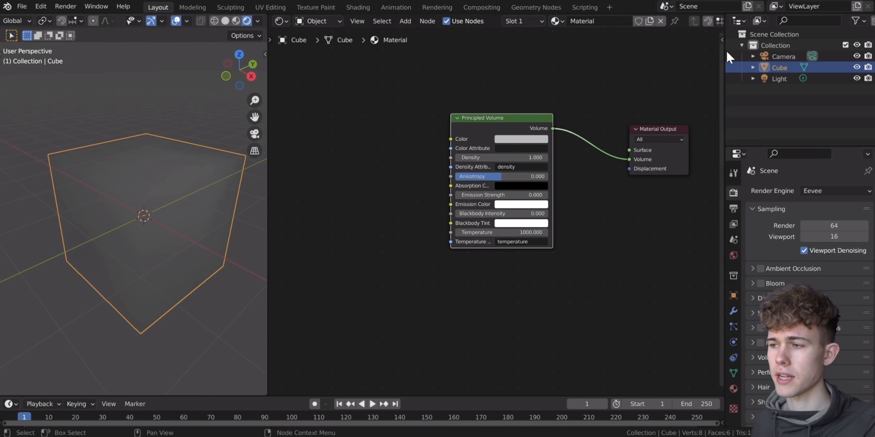
Set the sun light strength to 10 and orbit to inspect the lit fog cube.
{"action": "left_click", "coordinate": [778, 78]}
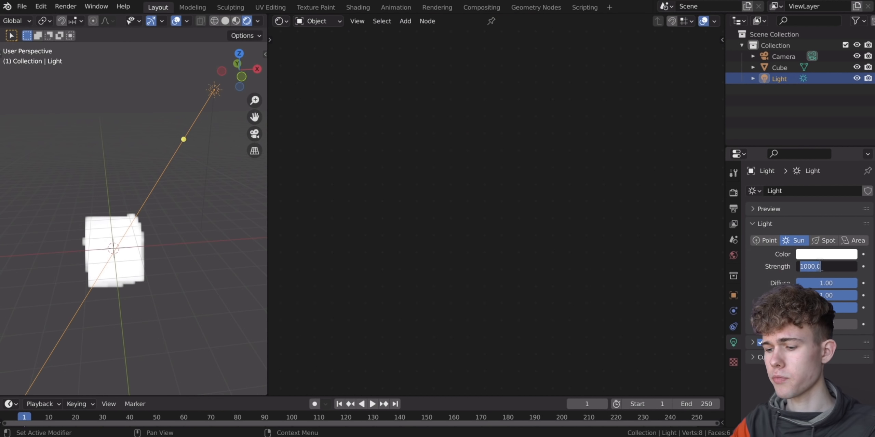
{"action": "type", "text": "10."}
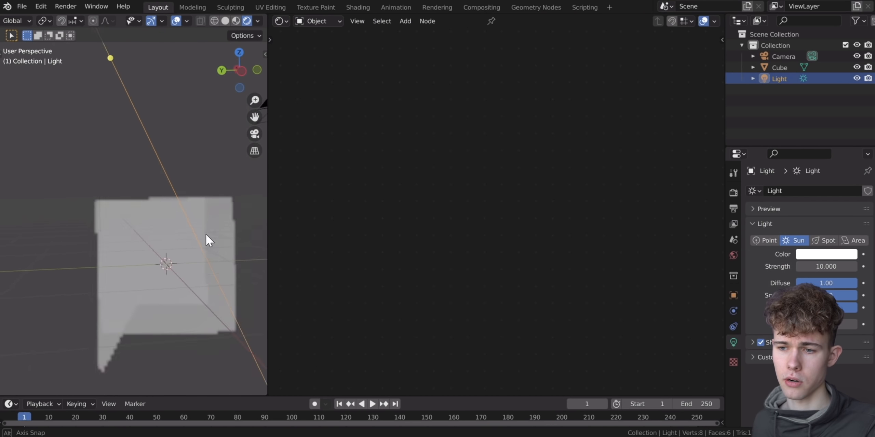
{"action": "left_click_drag", "start_coordinate": [209, 240], "coordinate": [170, 250]}
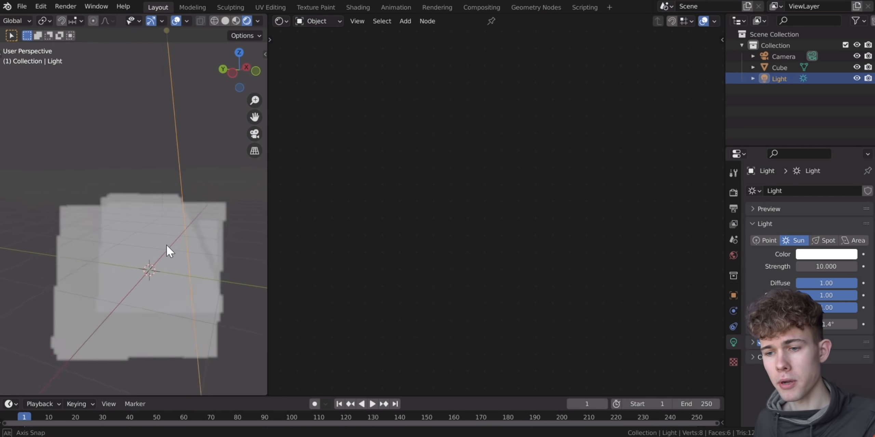
{"action": "left_click_drag", "start_coordinate": [171, 251], "coordinate": [48, 259]}
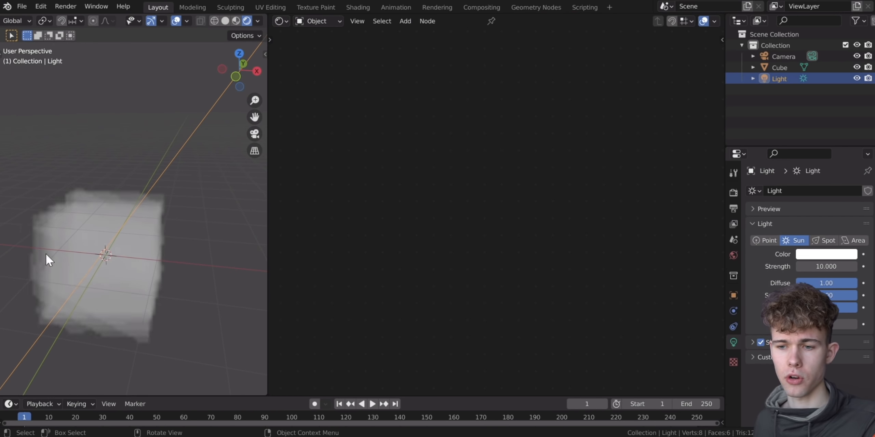
{"action": "left_click_drag", "start_coordinate": [67, 268], "coordinate": [139, 218]}
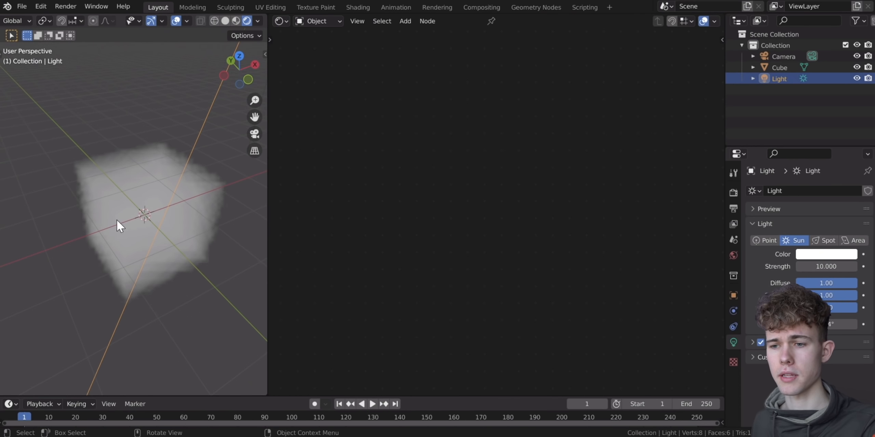
{"action": "left_click", "coordinate": [248, 80]}
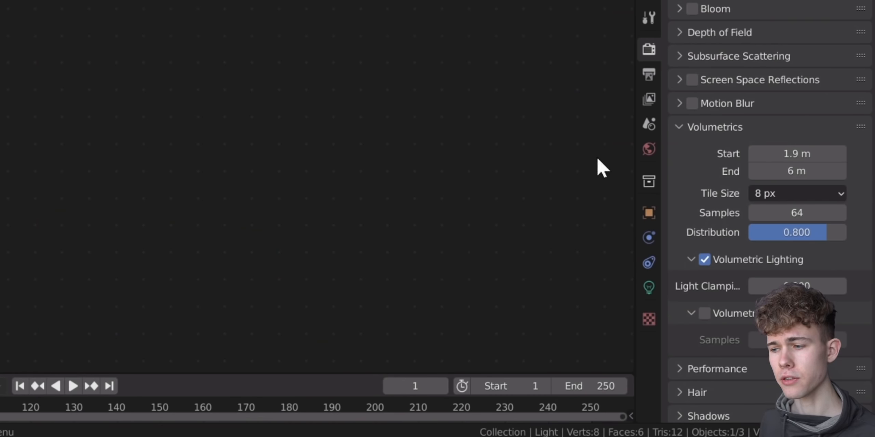
Set the volumetrics Start to 1.9 m and End to 6 m.
{"action": "left_click", "coordinate": [704, 313]}
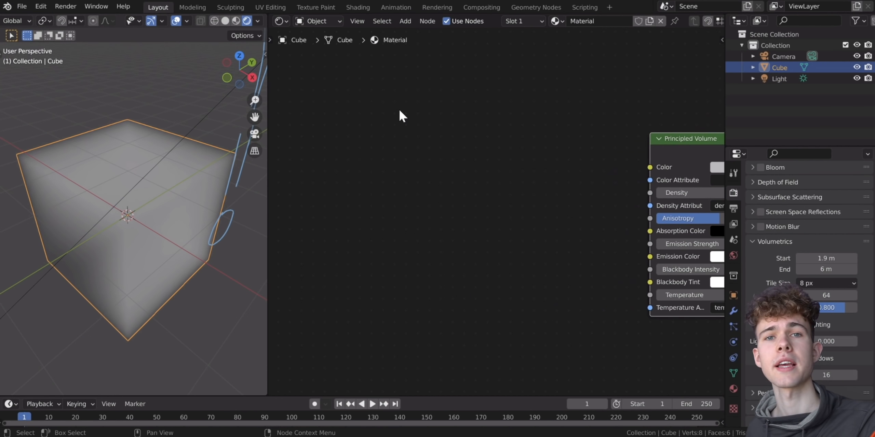
Add a Texture Coordinate node and feed its Object output toward a Length node.
{"action": "type", "text": "textu"}
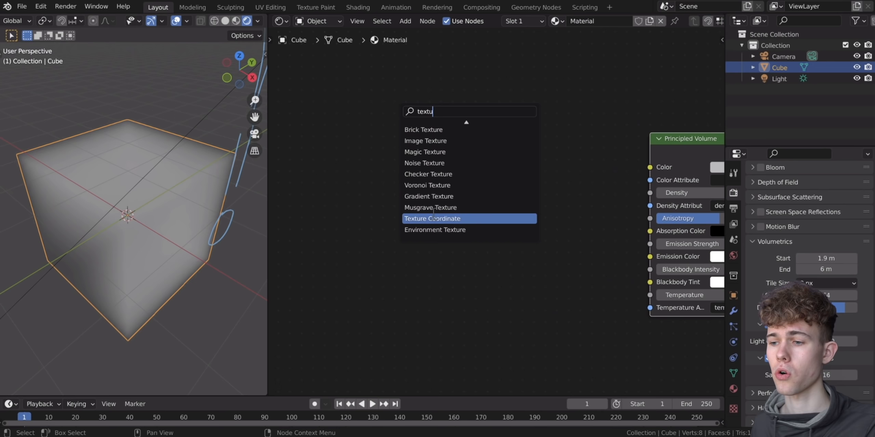
{"action": "left_click", "coordinate": [432, 218]}
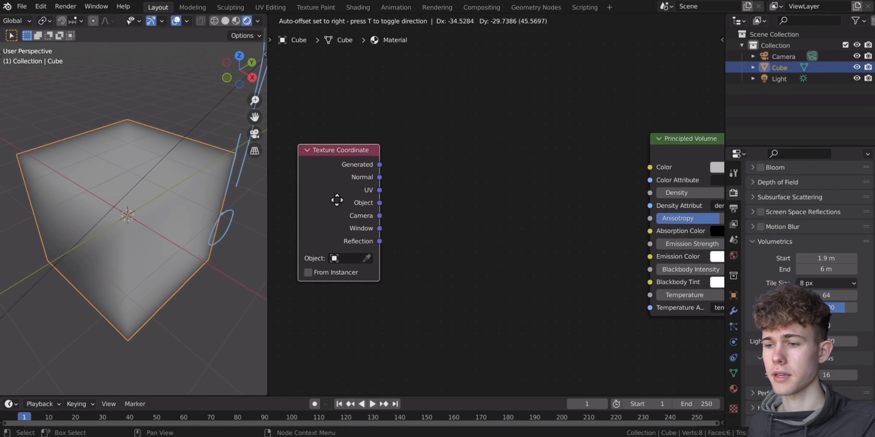
{"action": "type", "text": "geo"}
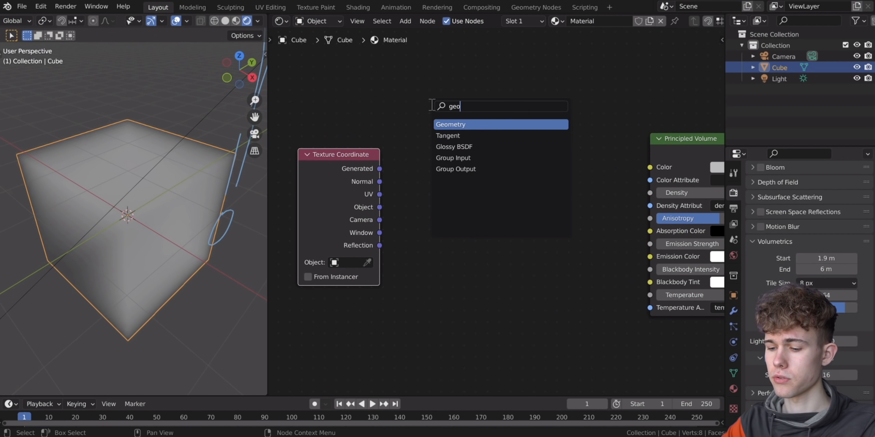
{"action": "left_click", "coordinate": [450, 125]}
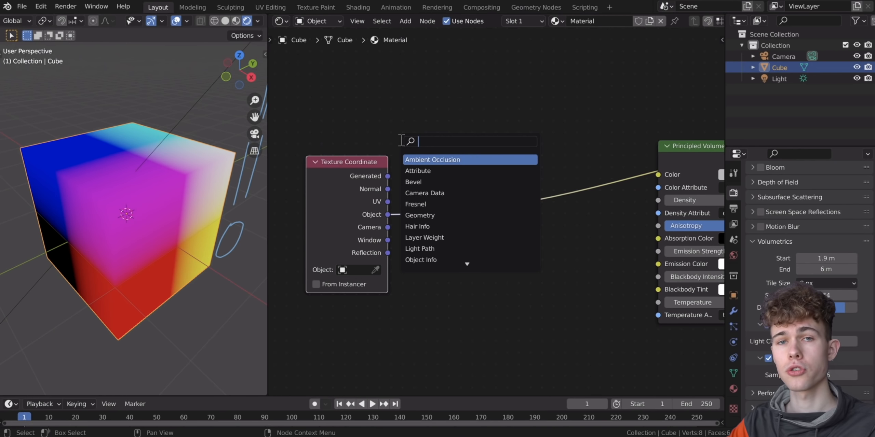
{"action": "mouse_move", "coordinate": [381, 127]}
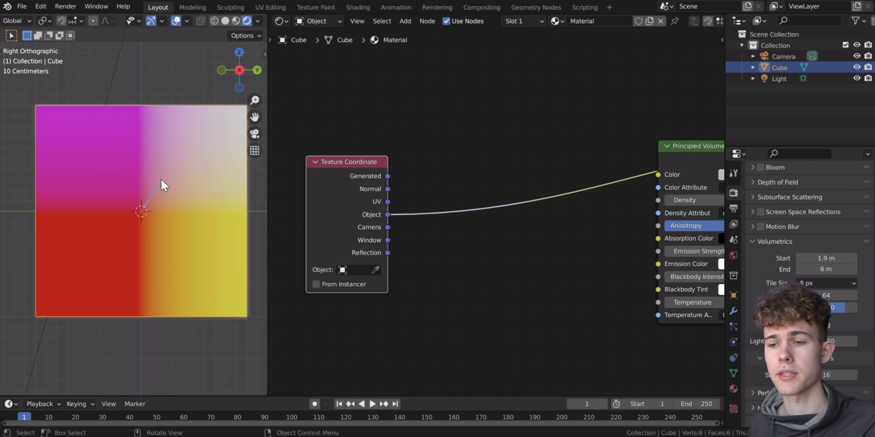
{"action": "mouse_move", "coordinate": [151, 215]}
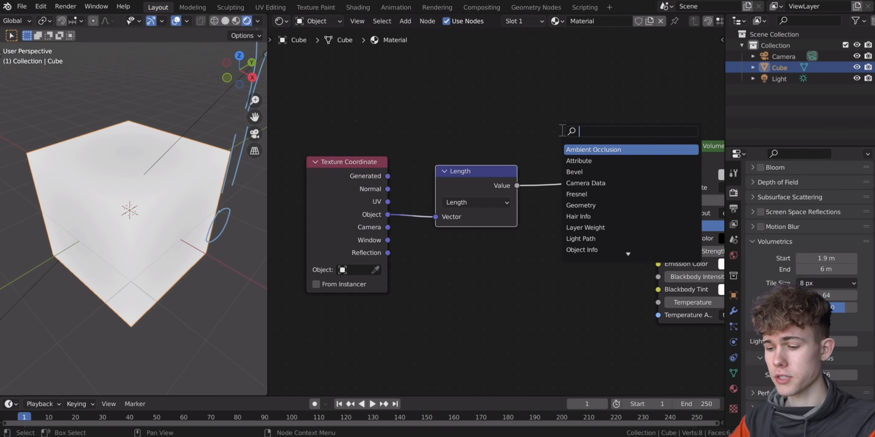
Add a ColorRamp between Length and volume Density, shifting one colour stop.
{"action": "type", "text": "color"}
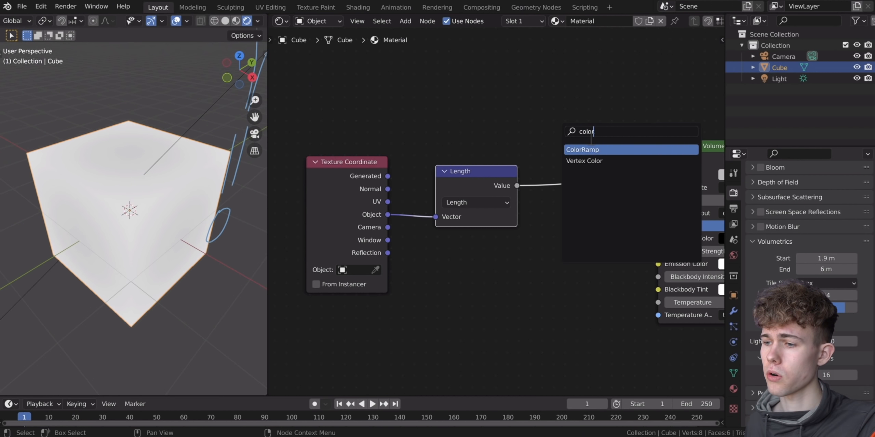
{"action": "left_click", "coordinate": [582, 149]}
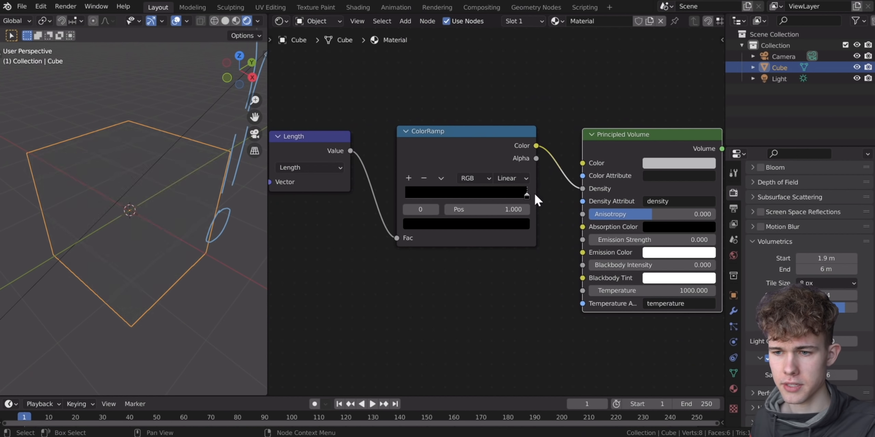
{"action": "left_click_drag", "start_coordinate": [526, 192], "coordinate": [516, 193]}
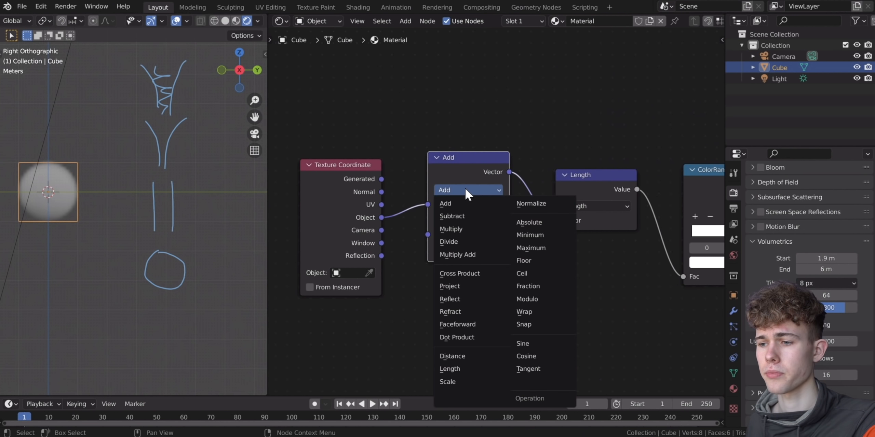
Set the vector math node to Multiply, edit its vector values, and set a ramp stop to 1.
{"action": "left_click", "coordinate": [450, 229]}
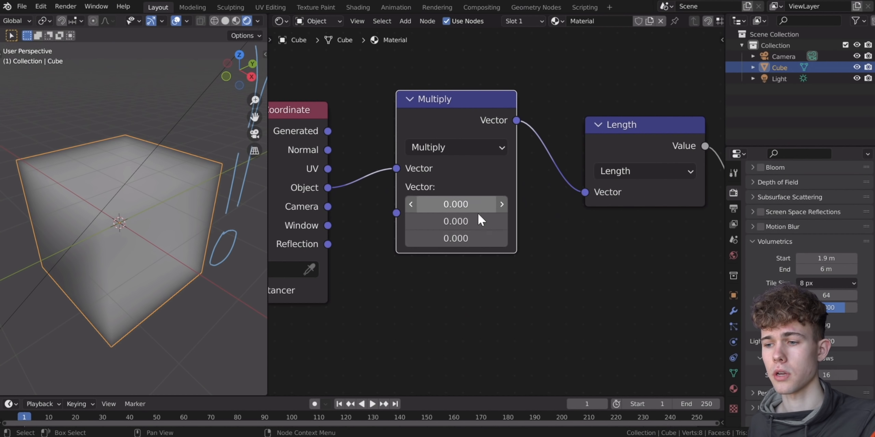
{"action": "double_click", "coordinate": [455, 204]}
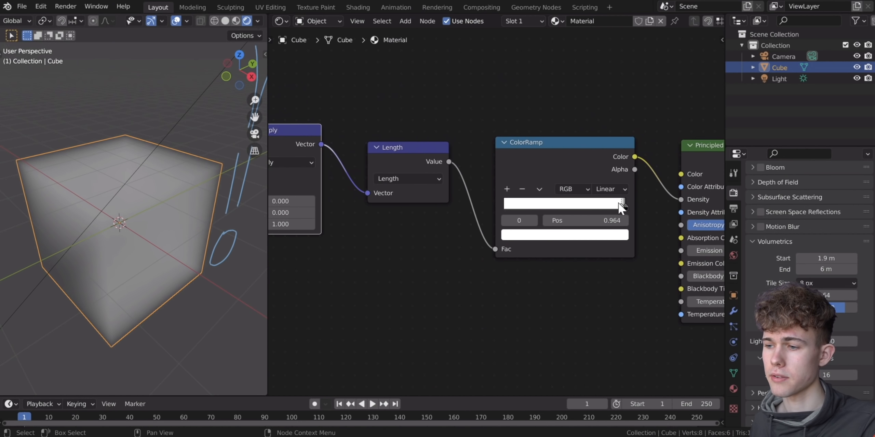
{"action": "left_click", "coordinate": [616, 204]}
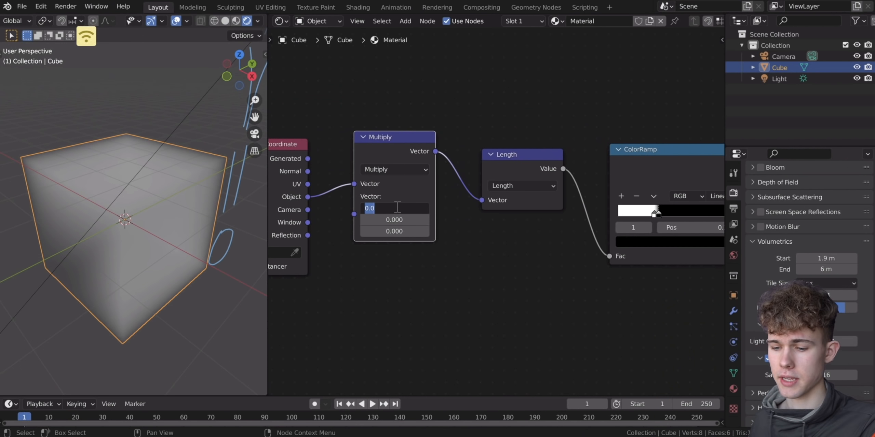
{"action": "type", "text": "1"}
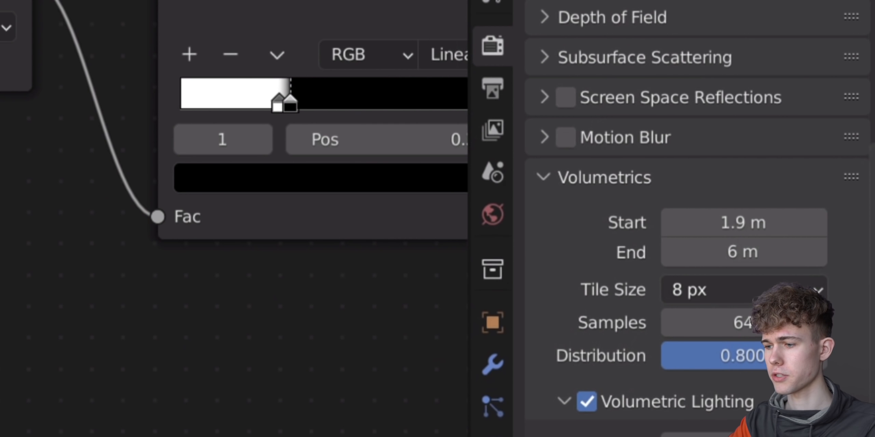
Set volumetric tile size to 2 px and view the fog cylinder from the side.
{"action": "left_click", "coordinate": [742, 290]}
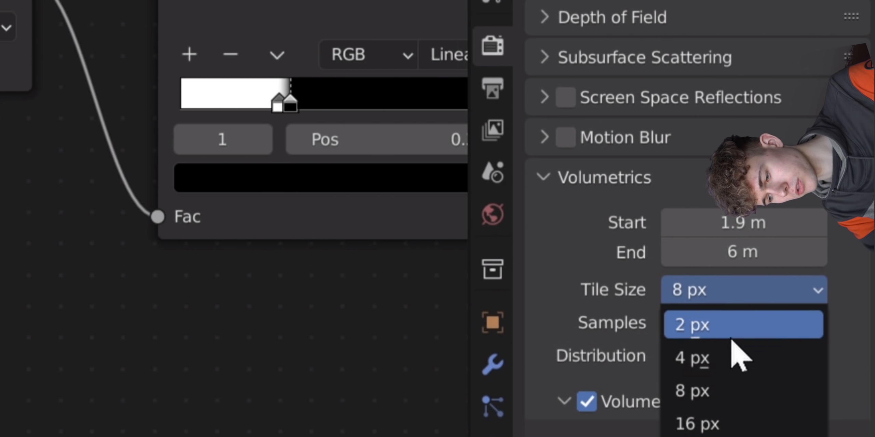
{"action": "left_click", "coordinate": [689, 325]}
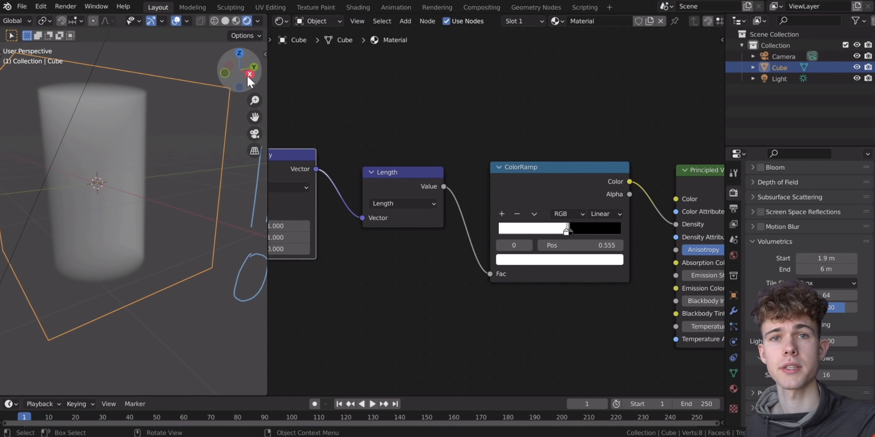
{"action": "left_click", "coordinate": [249, 74]}
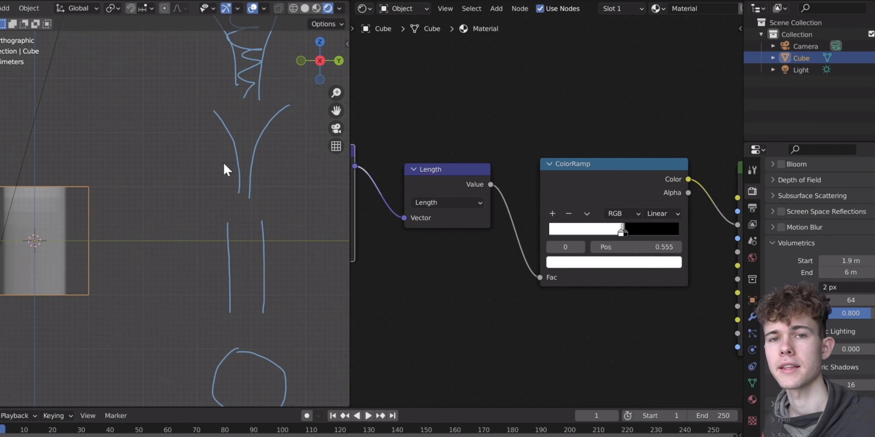
{"action": "mouse_move", "coordinate": [207, 116]}
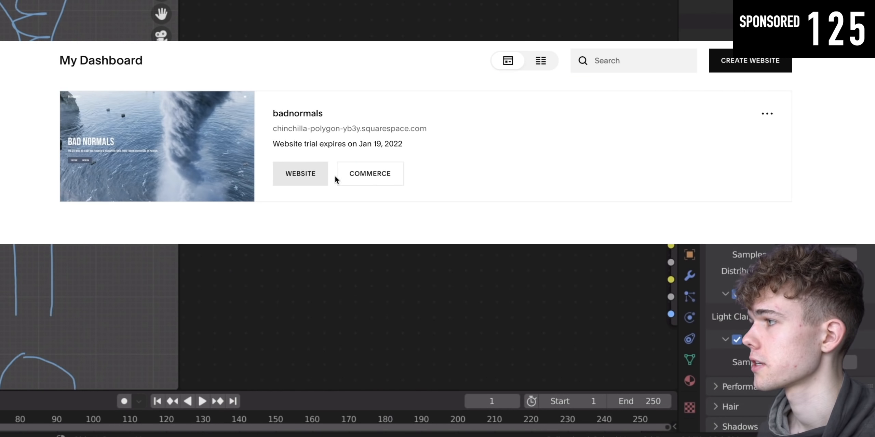
{"action": "left_click", "coordinate": [300, 174]}
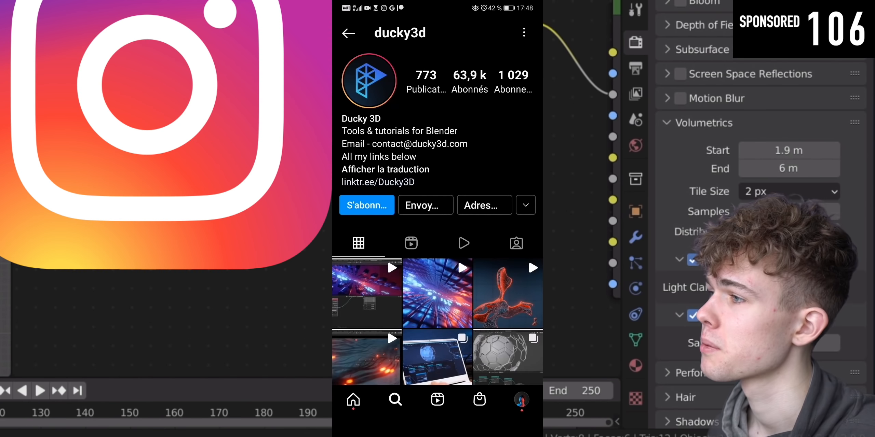
{"action": "scroll", "scroll_direction": "down", "scroll_amount": 3}
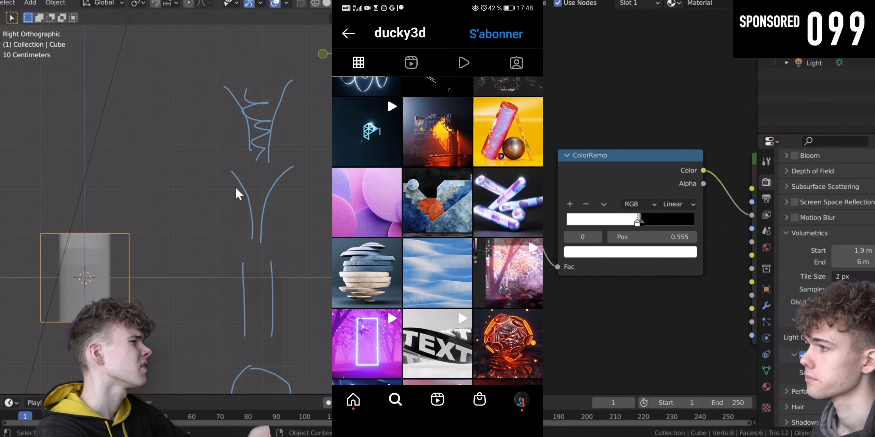
{"action": "left_click", "coordinate": [437, 131]}
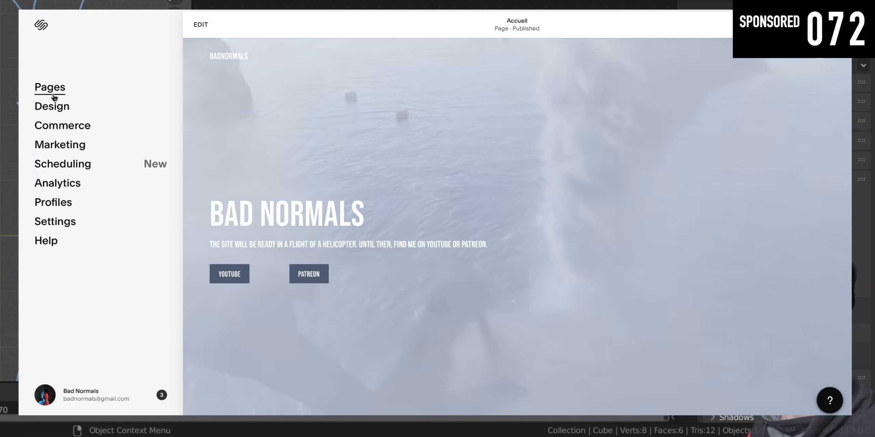
{"action": "left_click", "coordinate": [57, 183]}
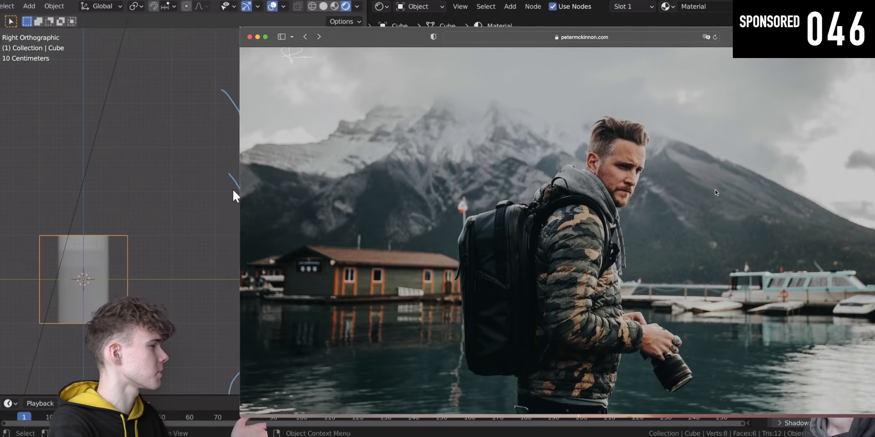
{"action": "scroll", "scroll_direction": "down", "scroll_amount": 3}
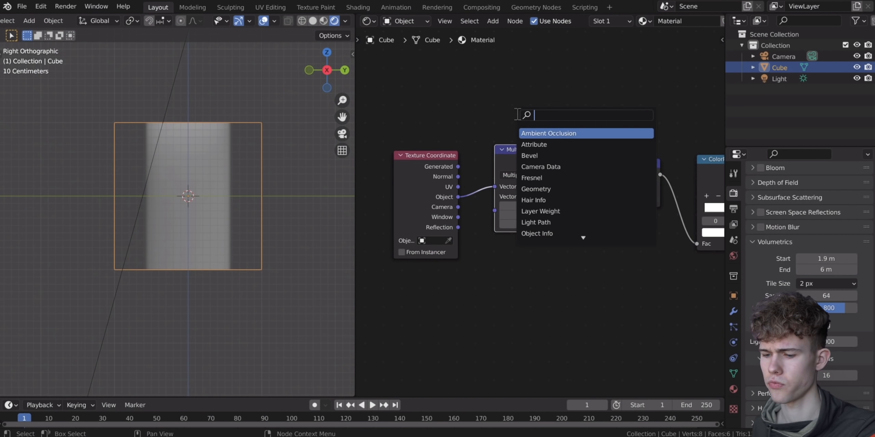
Add a Separate XYZ node fed by the Texture Coordinate Object output.
{"action": "type", "text": "v"}
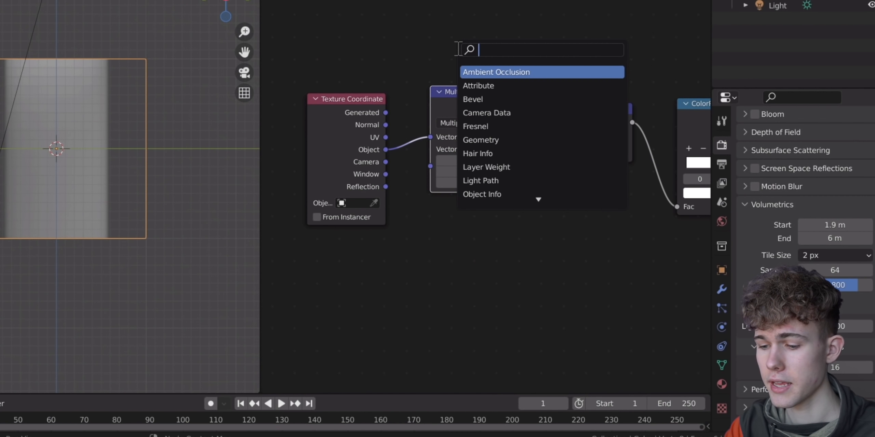
{"action": "type", "text": "separ"}
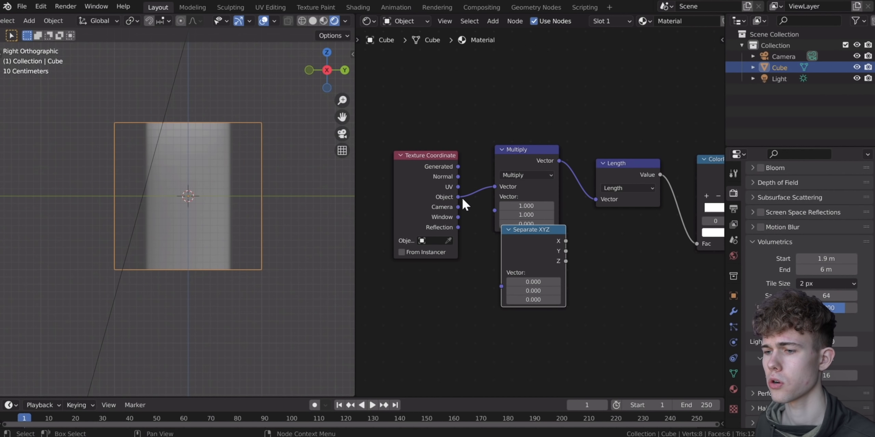
{"action": "left_click_drag", "start_coordinate": [531, 229], "coordinate": [512, 247]}
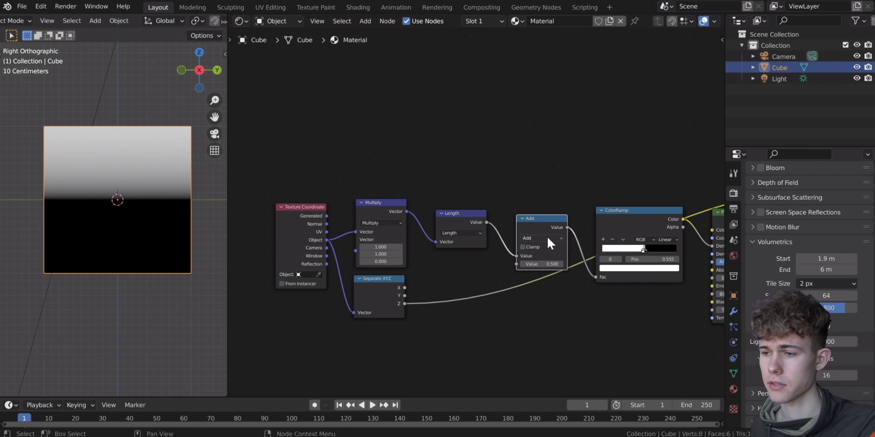
Add a Map Range node on Z with From Min -1 and From Max 1.
{"action": "left_click", "coordinate": [541, 238]}
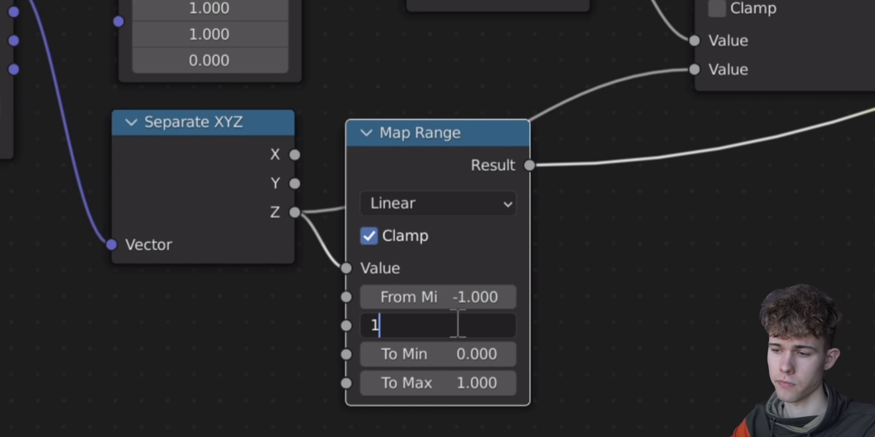
{"action": "key", "text": "Return"}
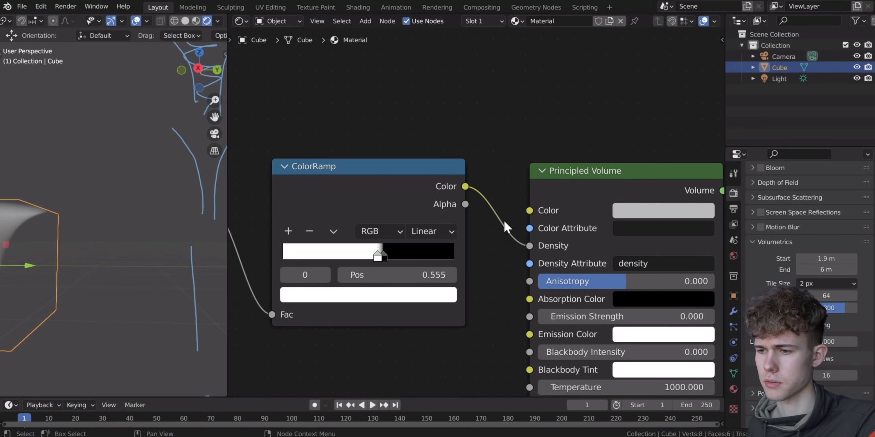
Insert a Multiply Math node between ColorRamp Color and Principled Volume Density.
{"action": "type", "text": "ma"}
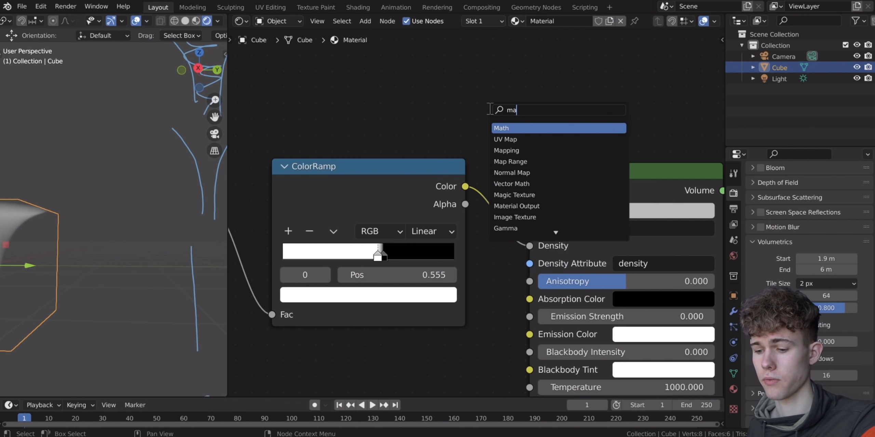
{"action": "left_click", "coordinate": [501, 128]}
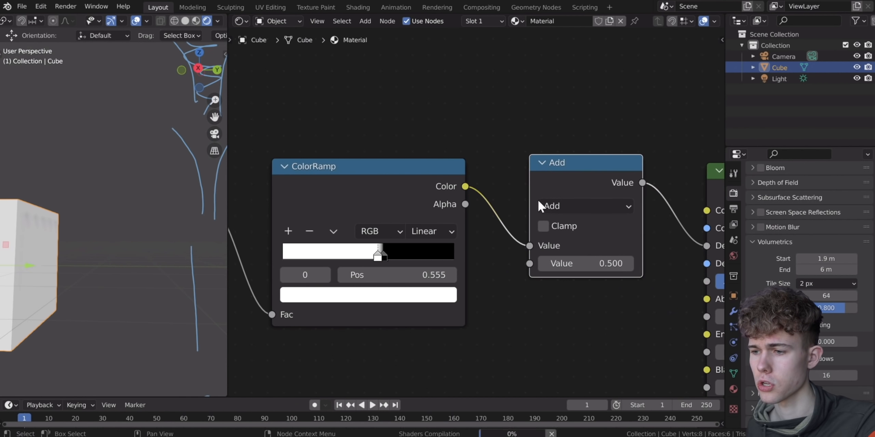
{"action": "left_click", "coordinate": [584, 205]}
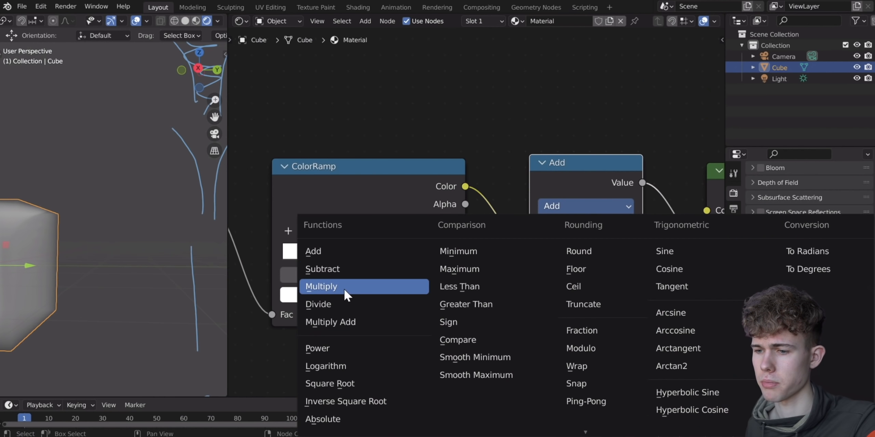
{"action": "left_click", "coordinate": [321, 287]}
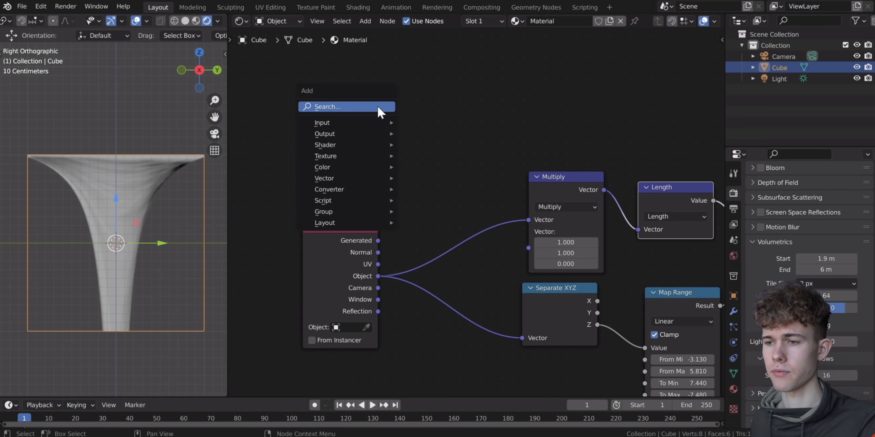
Add a MixRGB node on the coordinate link and a Noise Texture node.
{"action": "type", "text": "mix"}
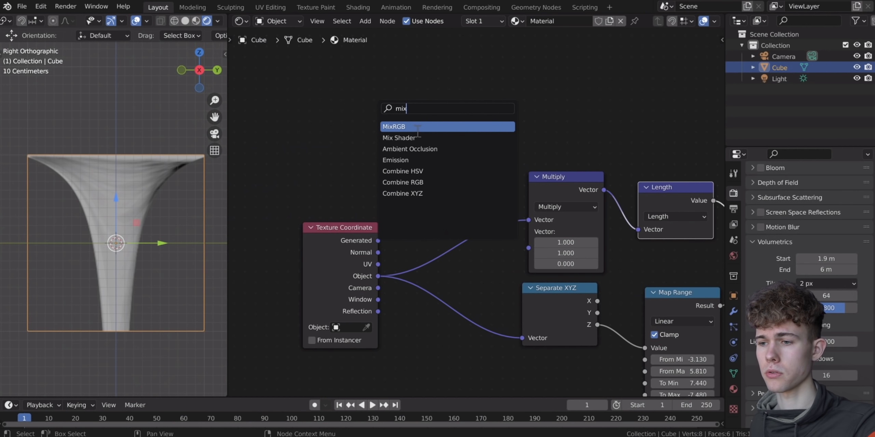
{"action": "left_click", "coordinate": [394, 126]}
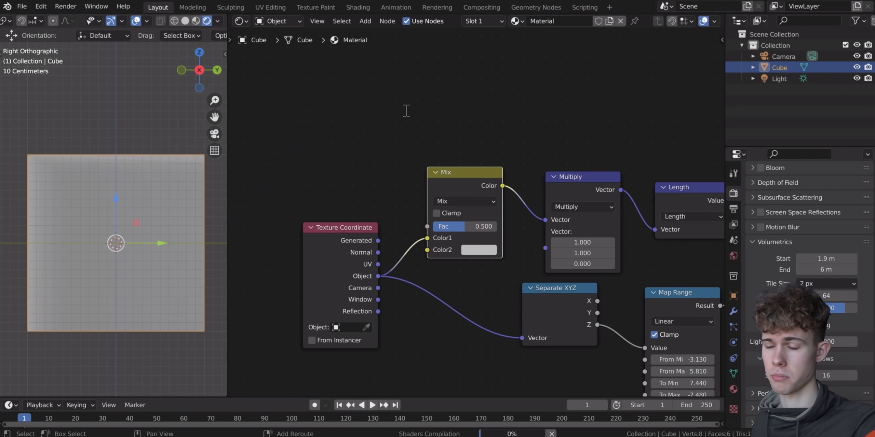
{"action": "type", "text": "b"}
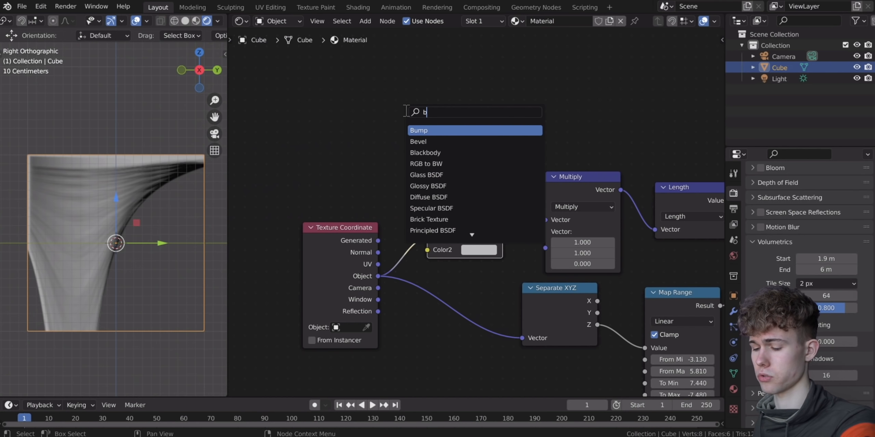
{"action": "type", "text": "ois"}
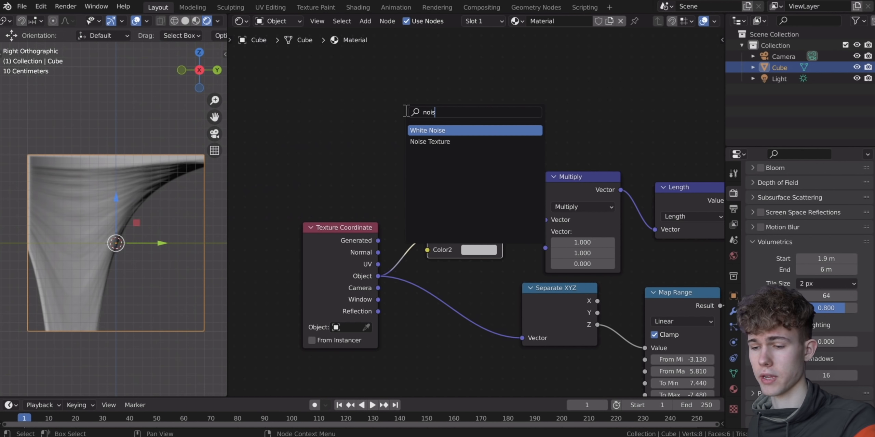
{"action": "left_click", "coordinate": [430, 141]}
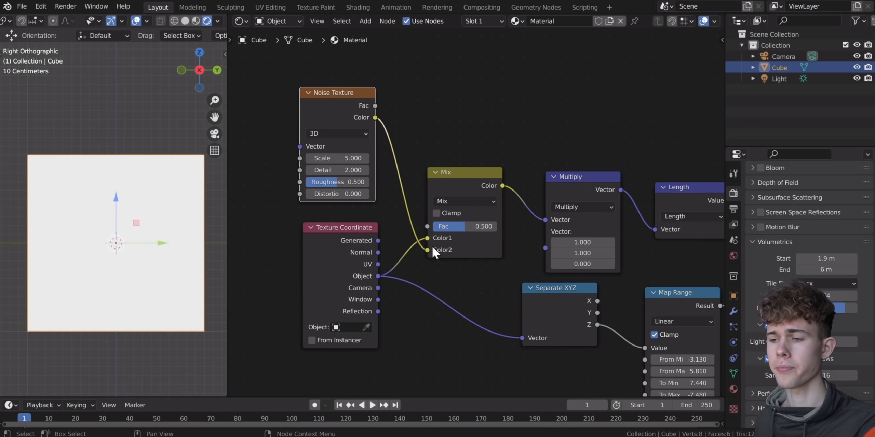
Feed the noise colour into the mix, set blend to Linear Light and Fac about 0.4.
{"action": "left_click", "coordinate": [465, 226]}
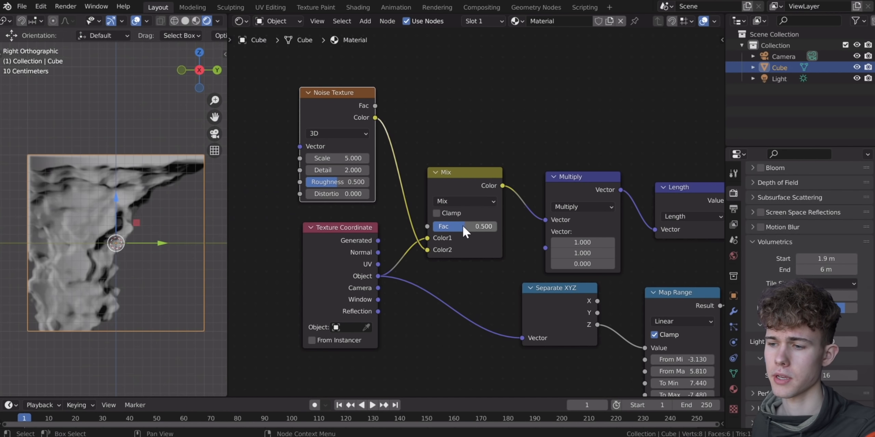
{"action": "left_click_drag", "start_coordinate": [465, 226], "coordinate": [485, 226]}
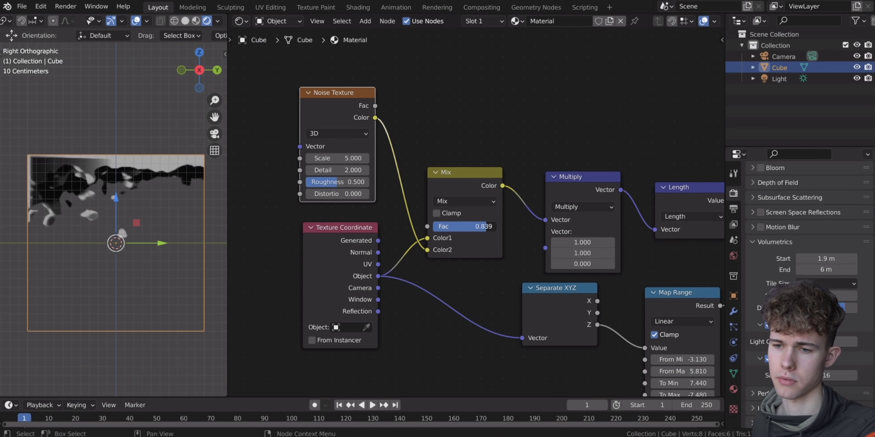
{"action": "left_click", "coordinate": [464, 201]}
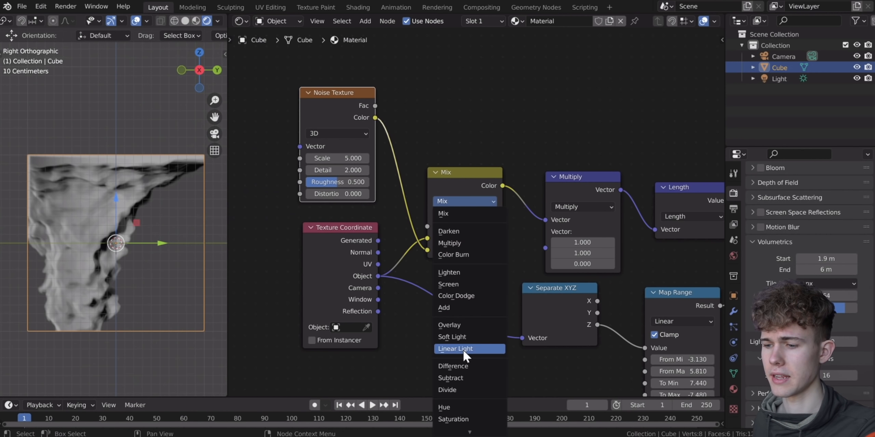
{"action": "left_click", "coordinate": [455, 349]}
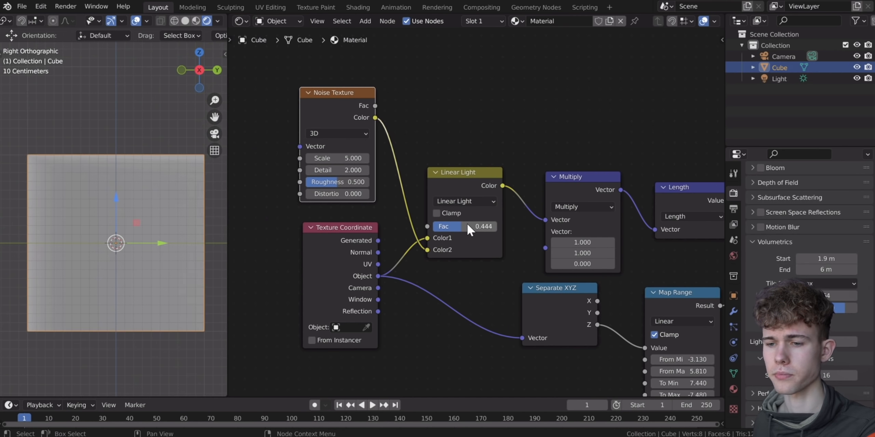
{"action": "left_click_drag", "start_coordinate": [482, 226], "coordinate": [441, 226]}
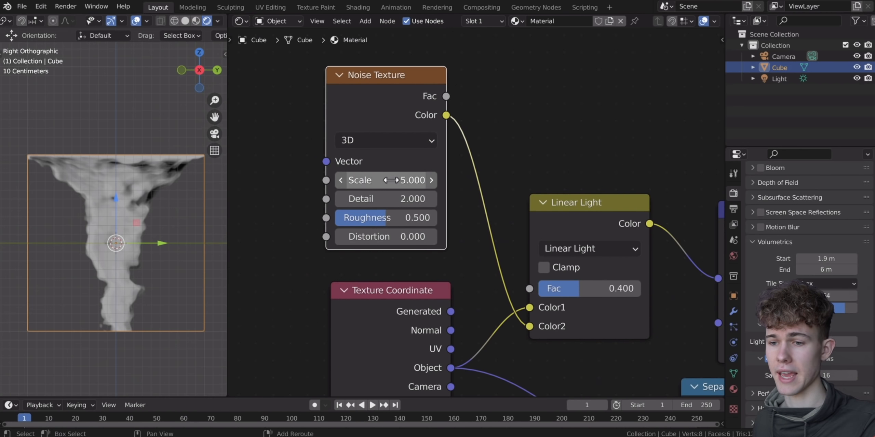
In the Noise Texture node, set Scale 1.71, Detail 16 and Roughness about 0.63.
{"action": "left_click_drag", "start_coordinate": [408, 180], "coordinate": [391, 180]}
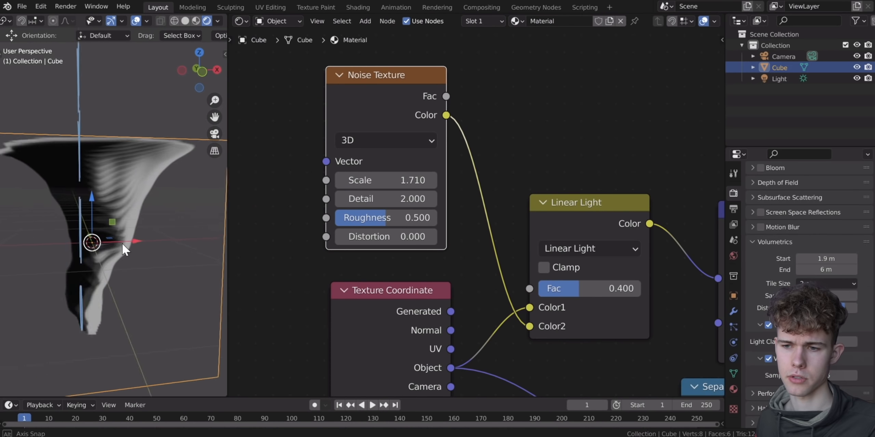
{"action": "left_click_drag", "start_coordinate": [340, 218], "coordinate": [424, 217]}
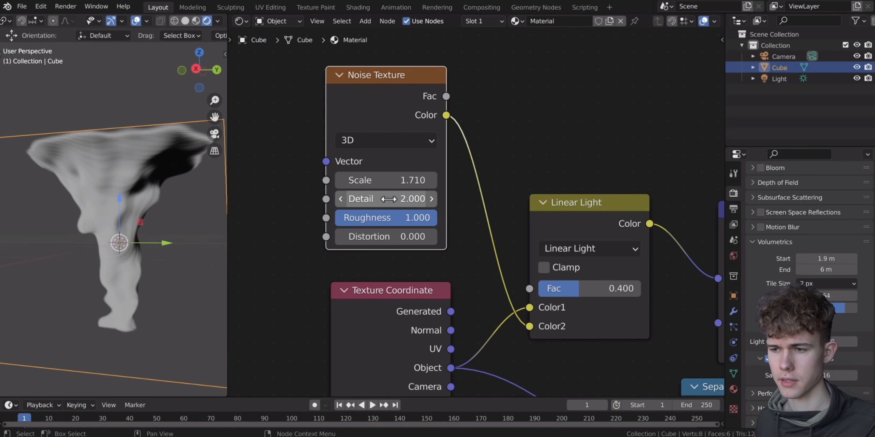
{"action": "double_click", "coordinate": [385, 198]}
{"action": "type", "text": "16.000"}
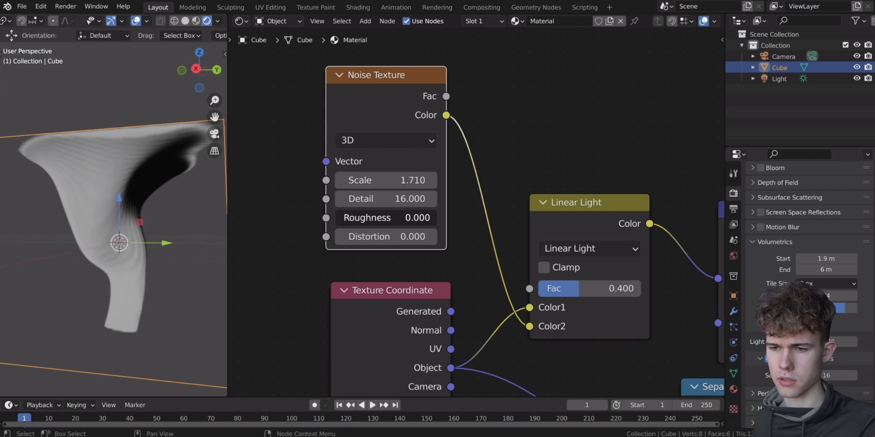
{"action": "left_click_drag", "start_coordinate": [386, 218], "coordinate": [412, 218]}
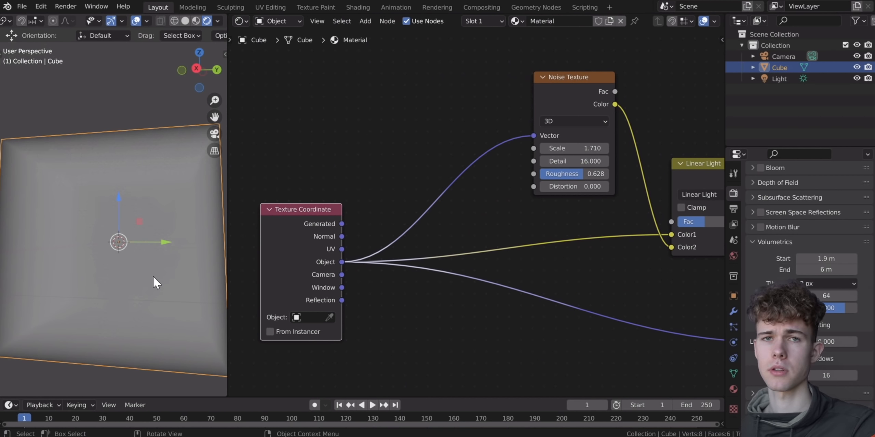
Add Mapping, Separate XYZ and Combine XYZ nodes to route object height into rotation.
{"action": "left_click_drag", "start_coordinate": [573, 148], "coordinate": [592, 148]}
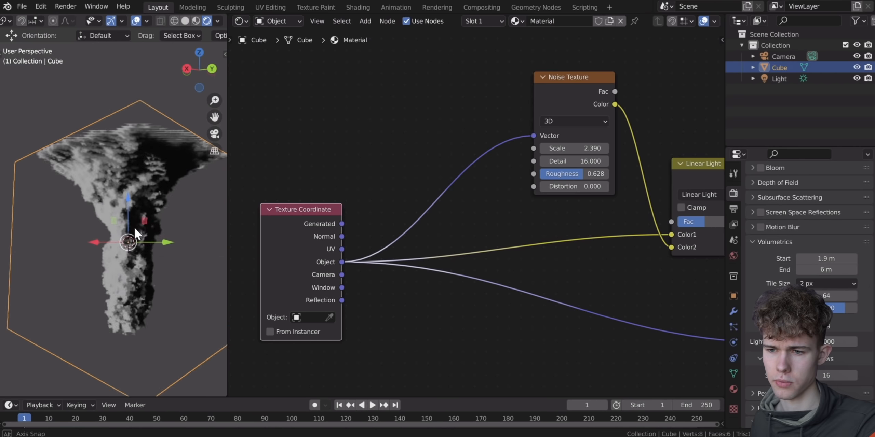
{"action": "type", "text": "mappi"}
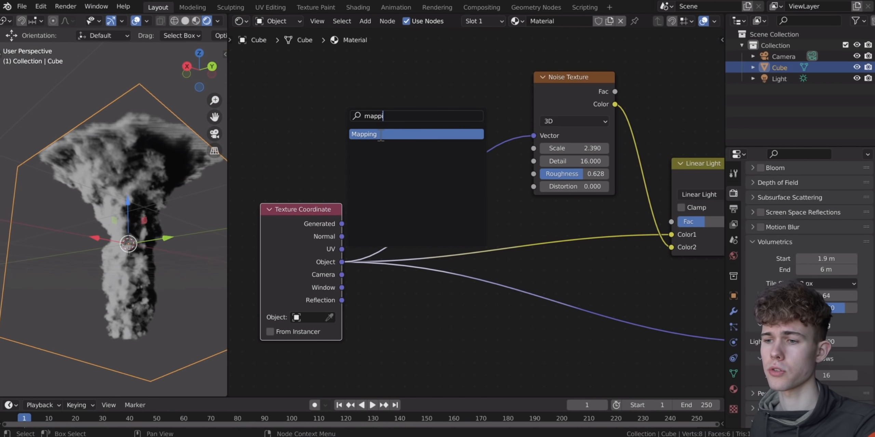
{"action": "left_click", "coordinate": [363, 134]}
{"action": "type", "text": "t"}
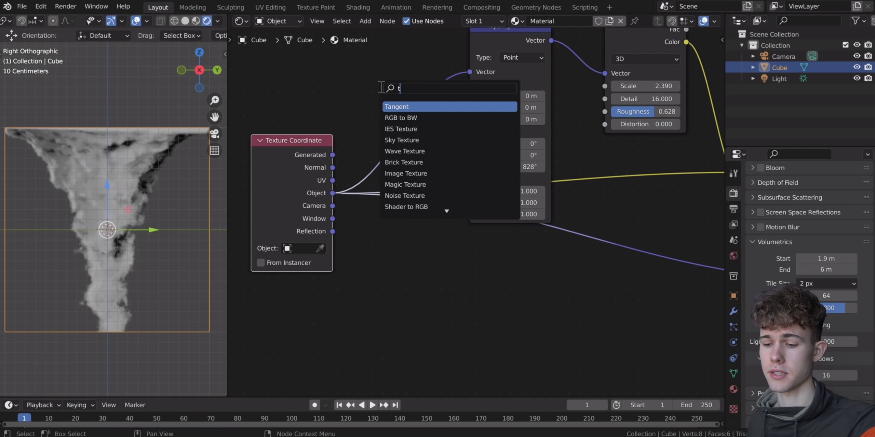
{"action": "type", "text": "separ"}
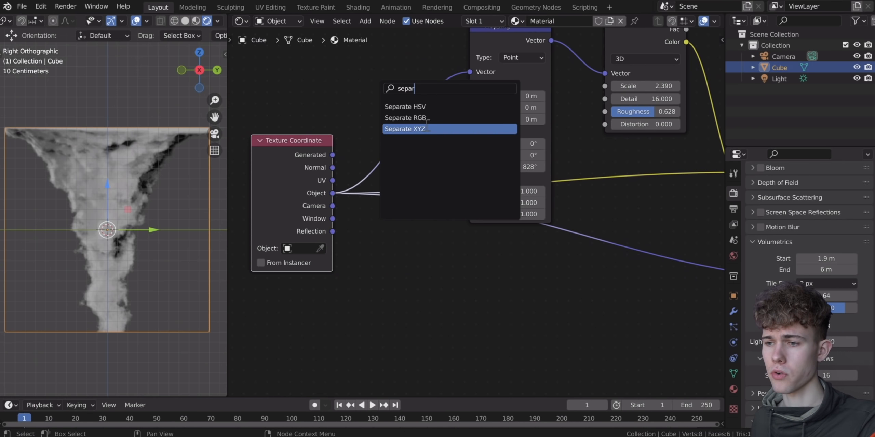
{"action": "left_click", "coordinate": [405, 128]}
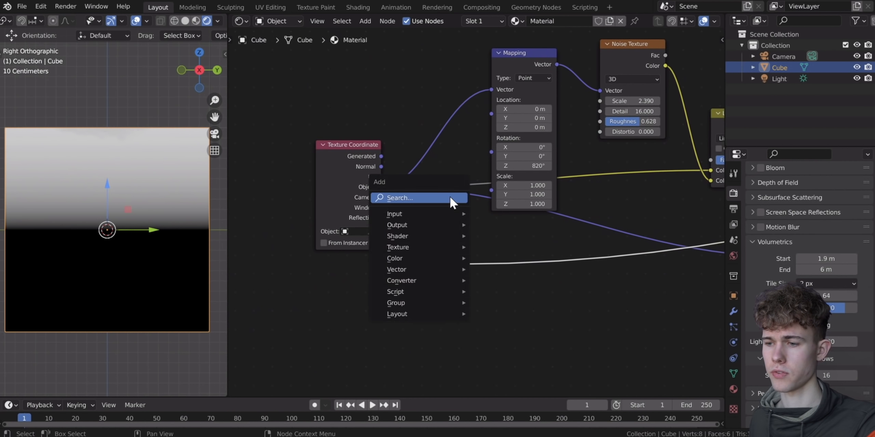
{"action": "type", "text": "combin"}
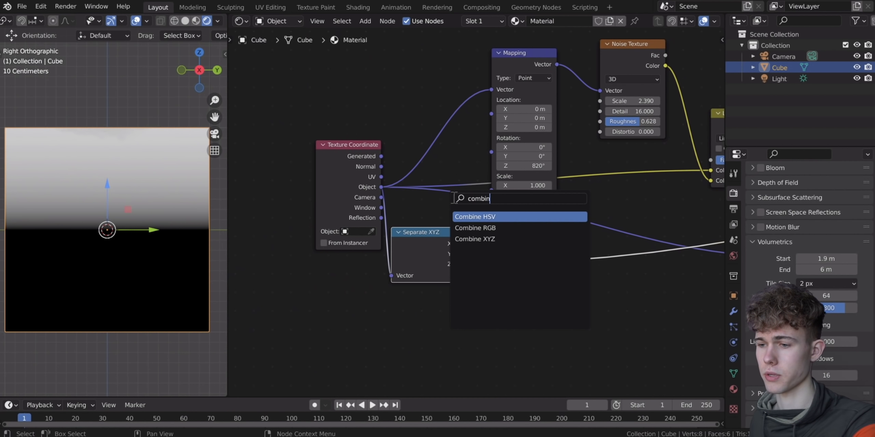
{"action": "left_click", "coordinate": [475, 239]}
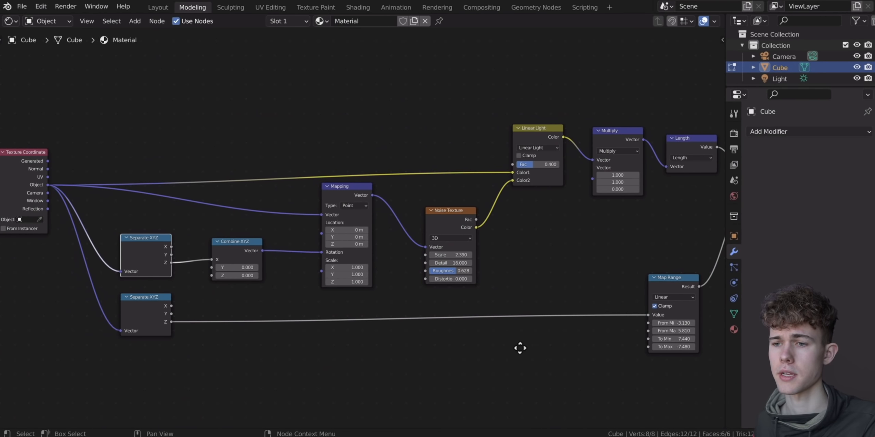
Insert a Multiply Math node (4.5) between Separate XYZ Z and Combine XYZ Z.
{"action": "left_click", "coordinate": [157, 6]}
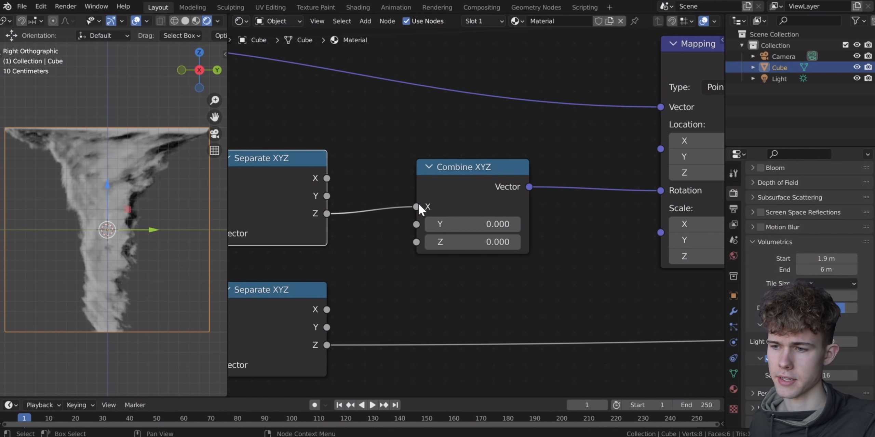
{"action": "type", "text": "m"}
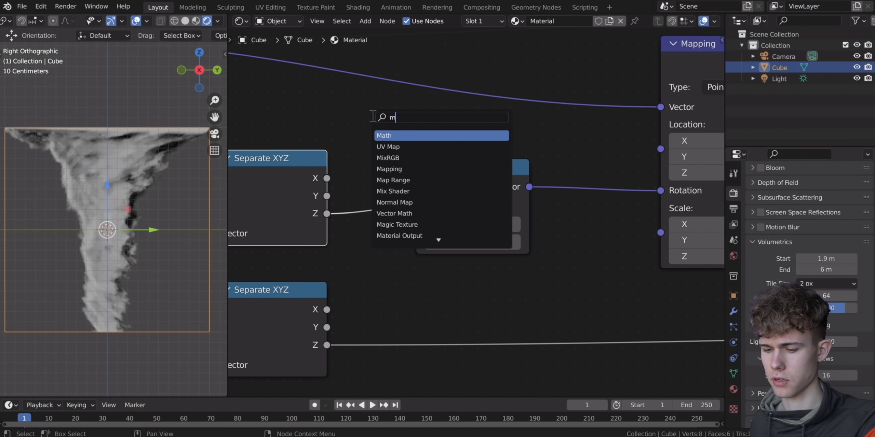
{"action": "left_click", "coordinate": [383, 135]}
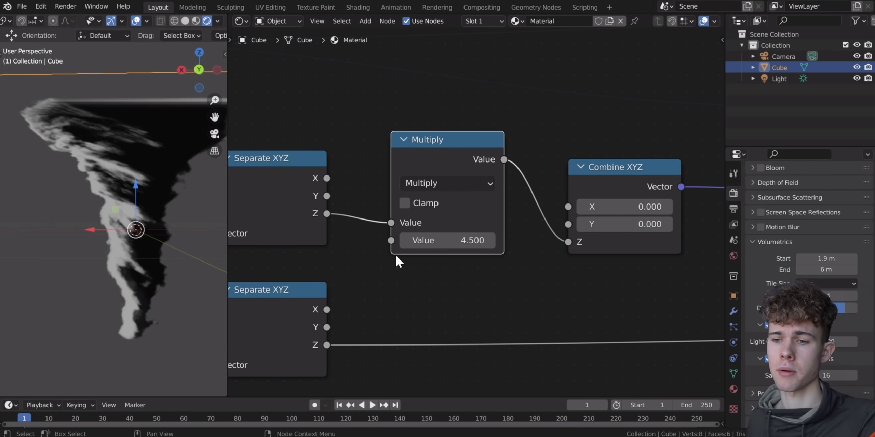
{"action": "mouse_move", "coordinate": [331, 281]}
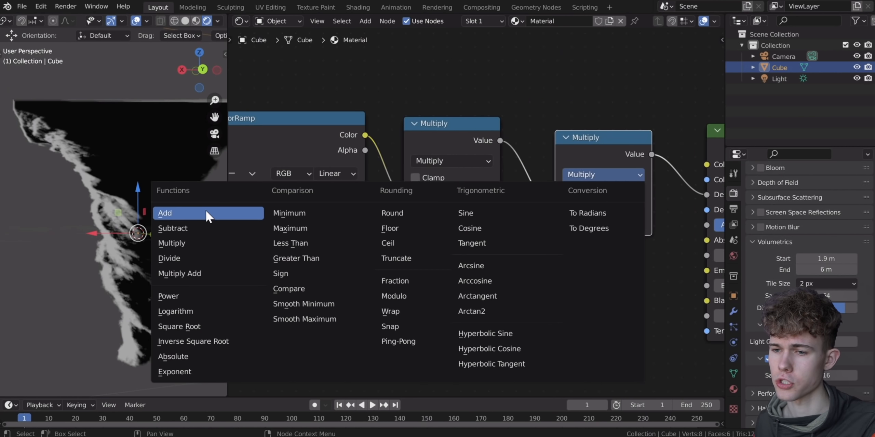
Switch the haze branch's Math node operation to Add.
{"action": "left_click", "coordinate": [164, 213]}
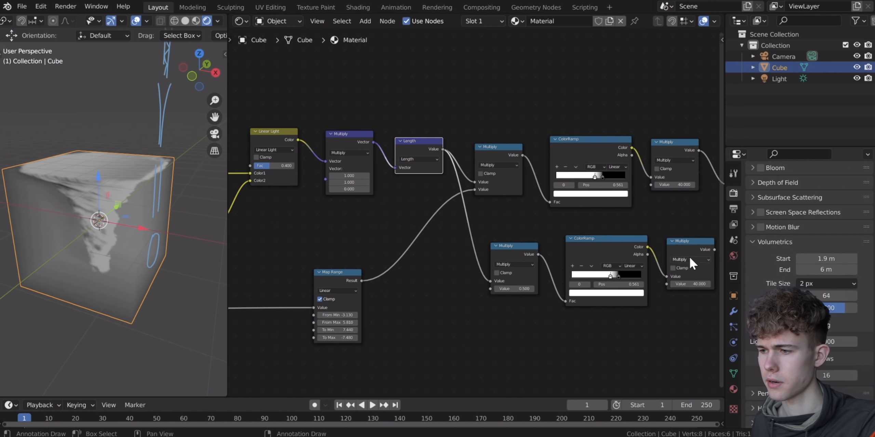
Add a Map Range to the haze branch, set its Multiply to 1, raise To Max.
{"action": "left_click", "coordinate": [192, 7]}
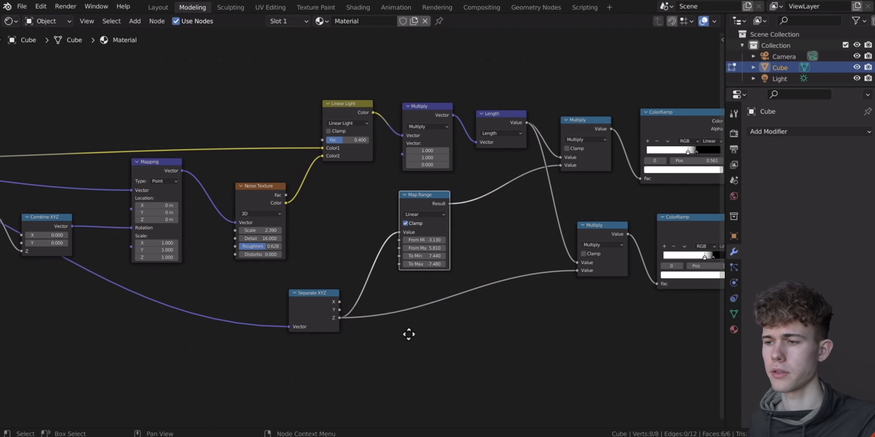
{"action": "left_click", "coordinate": [158, 7]}
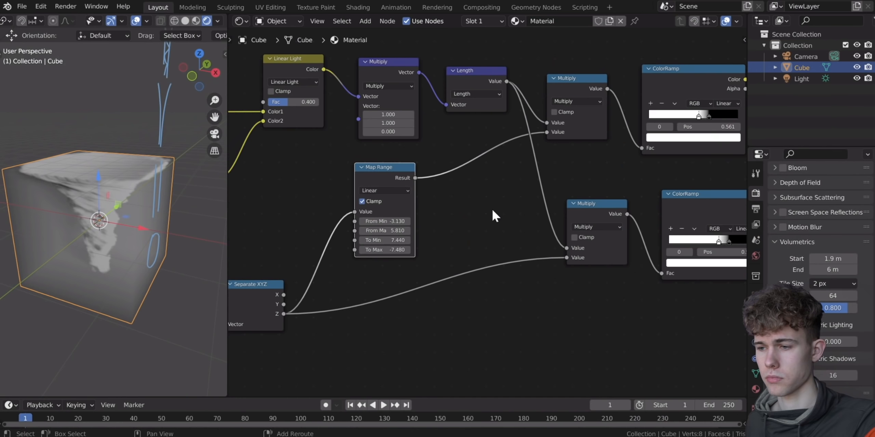
{"action": "type", "text": "ma"}
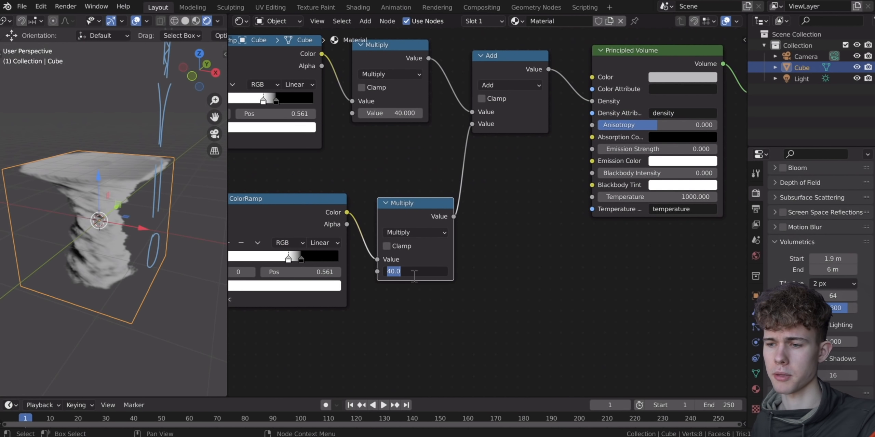
{"action": "type", "text": "1.000"}
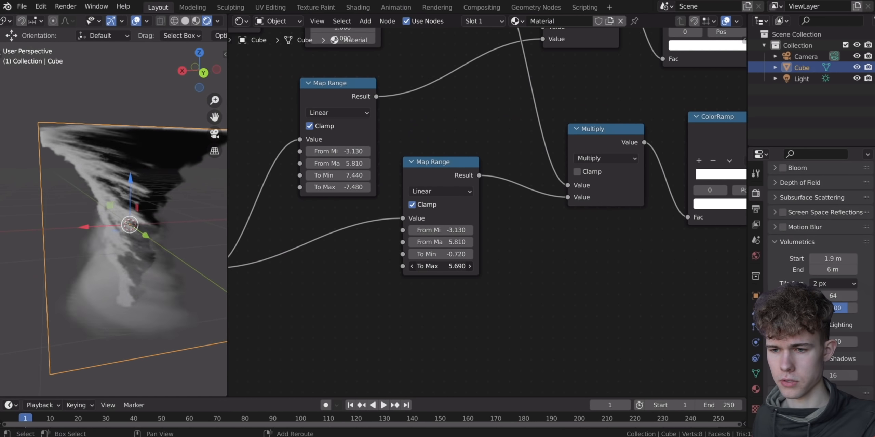
{"action": "left_click_drag", "start_coordinate": [441, 266], "coordinate": [455, 266]}
{"action": "type", "text": "v"}
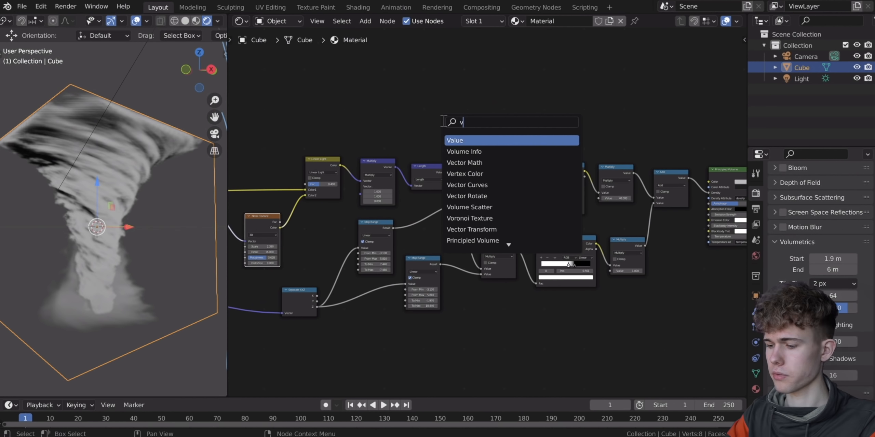
Add a ColorRamp into Principled Volume Color, with its dark stop at 0.476 in grey-blue.
{"action": "type", "text": "color"}
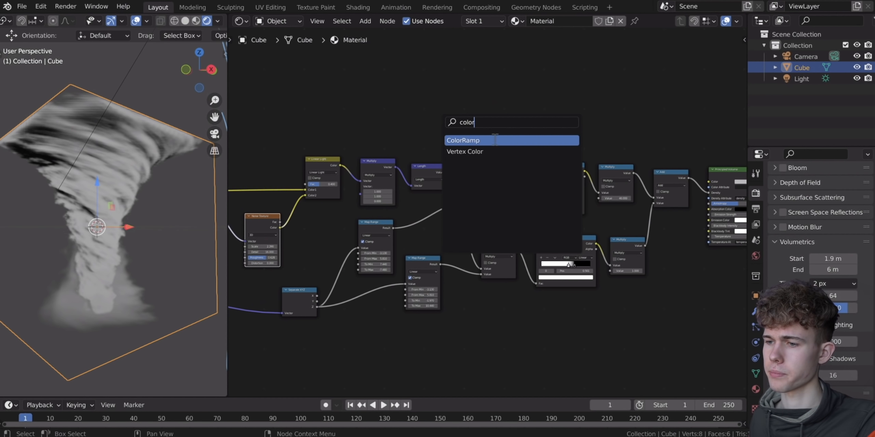
{"action": "left_click", "coordinate": [462, 140]}
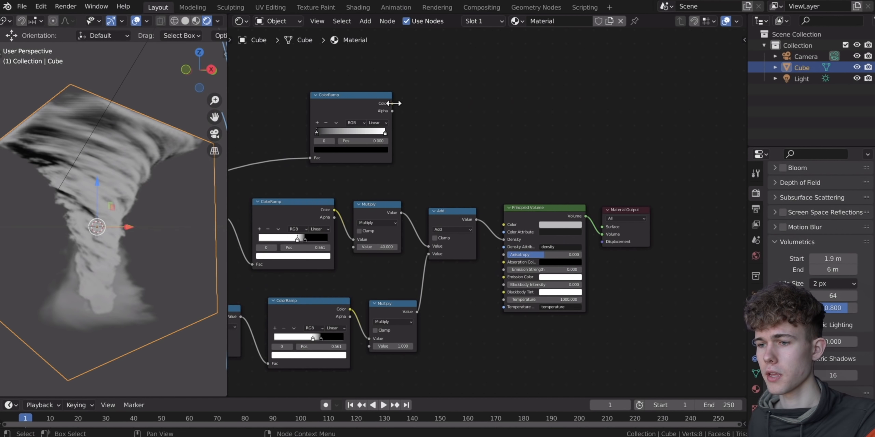
{"action": "left_click_drag", "start_coordinate": [393, 103], "coordinate": [510, 231]}
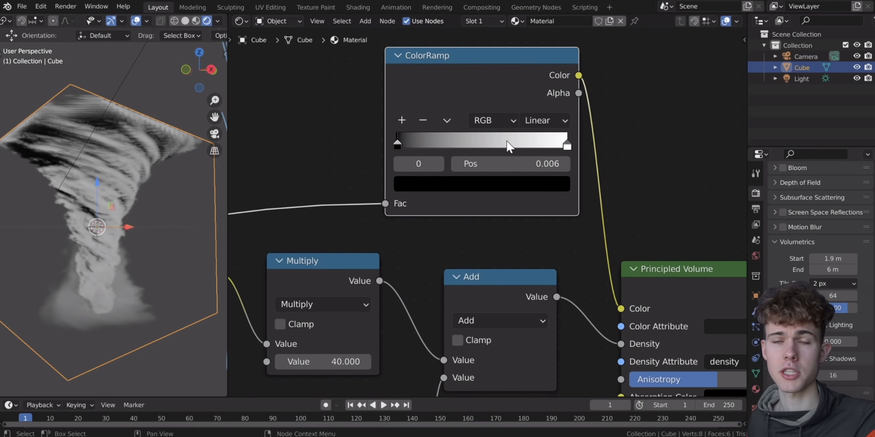
{"action": "left_click_drag", "start_coordinate": [397, 143], "coordinate": [477, 142]}
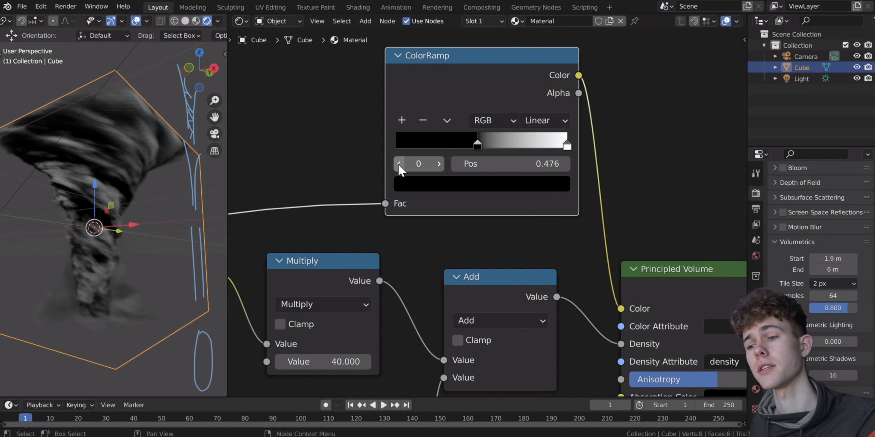
{"action": "left_click", "coordinate": [481, 185]}
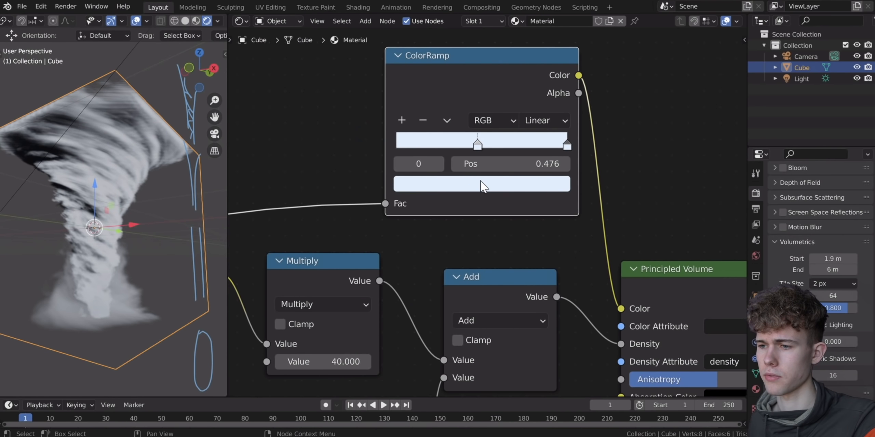
{"action": "left_click", "coordinate": [481, 184]}
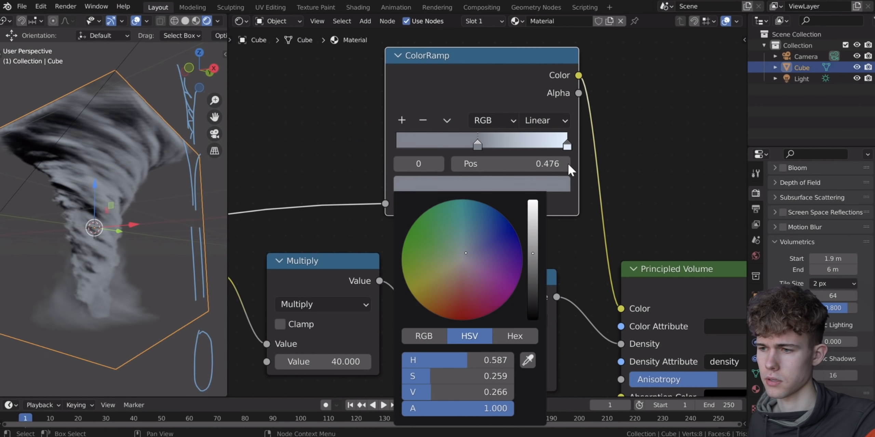
{"action": "left_click", "coordinate": [495, 144]}
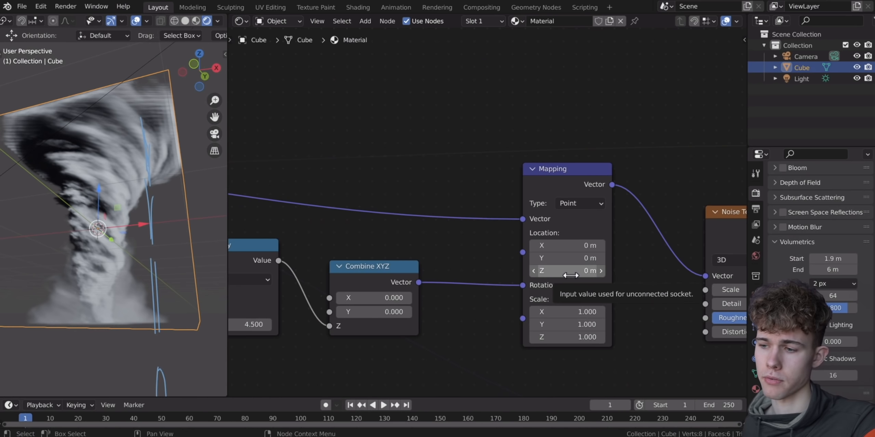
Drive the Mapping node's Location Z with the expression #frame*(-0.1).
{"action": "left_click", "coordinate": [566, 271]}
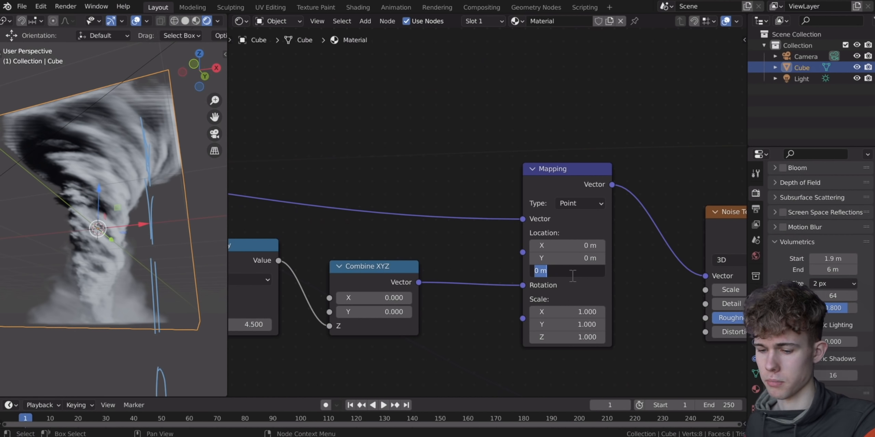
{"action": "type", "text": "#frame"}
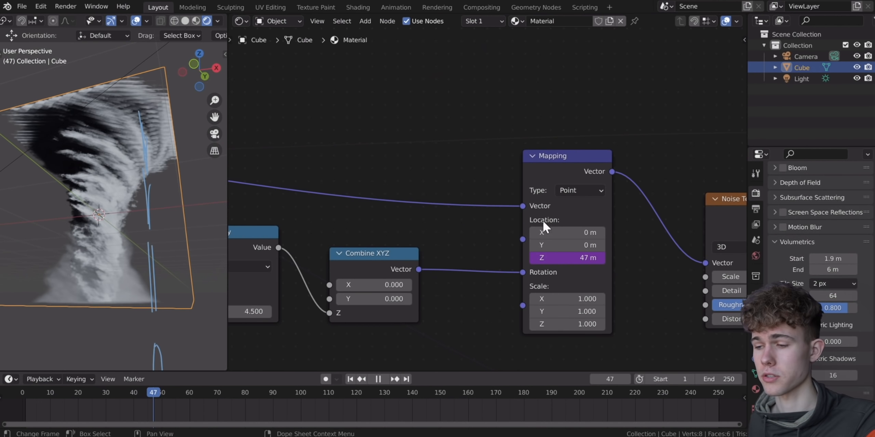
{"action": "type", "text": "frame*"}
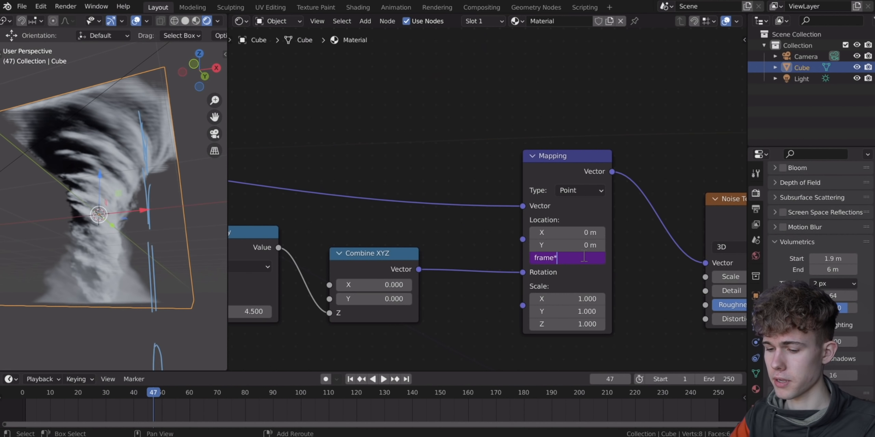
{"action": "key", "text": "Return"}
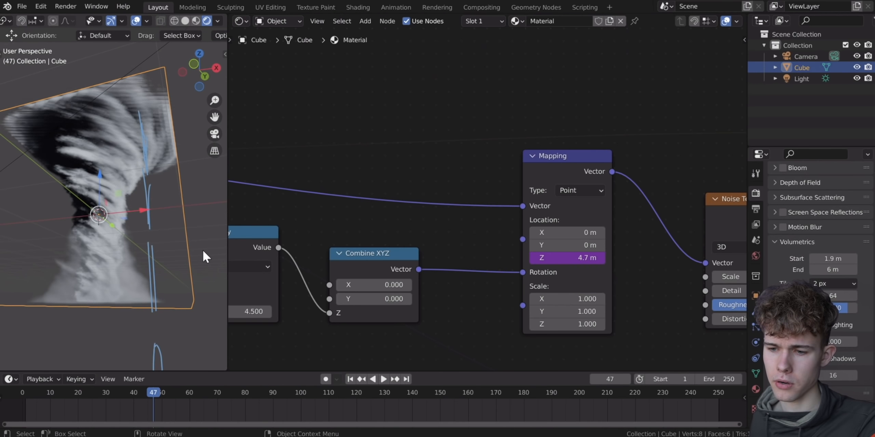
{"action": "left_click", "coordinate": [383, 379]}
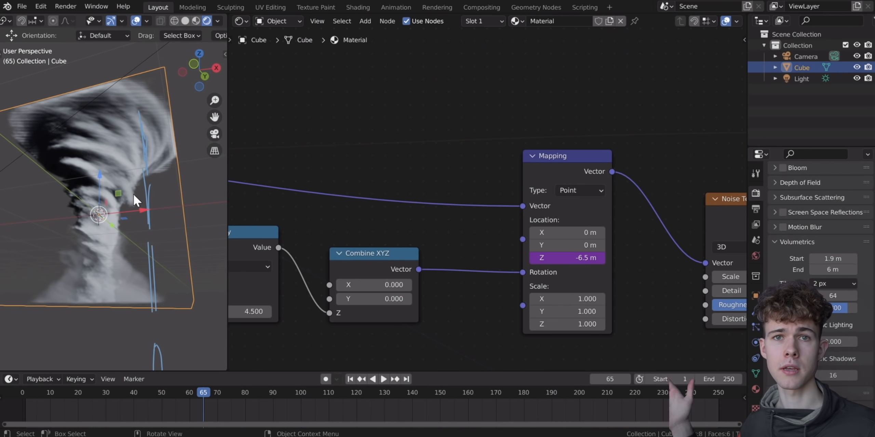
{"action": "type", "text": "frame*(-0.1)"}
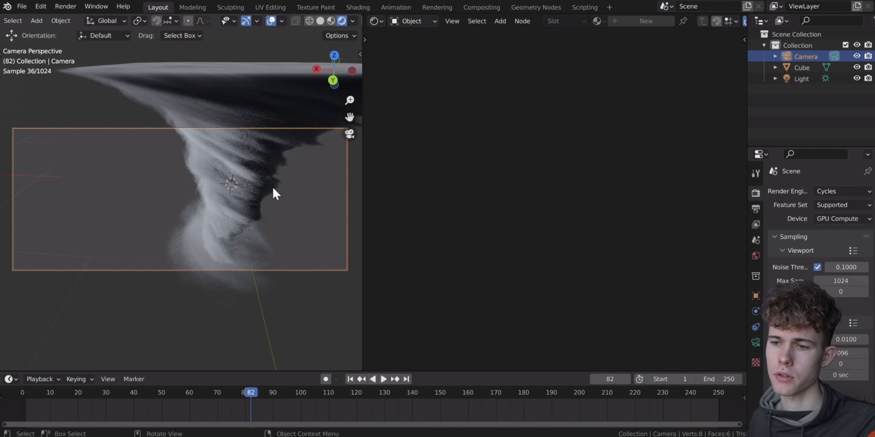
Switch the viewport to Rendered shading and expand the Cycles Light Paths bounce settings.
{"action": "left_click", "coordinate": [352, 20]}
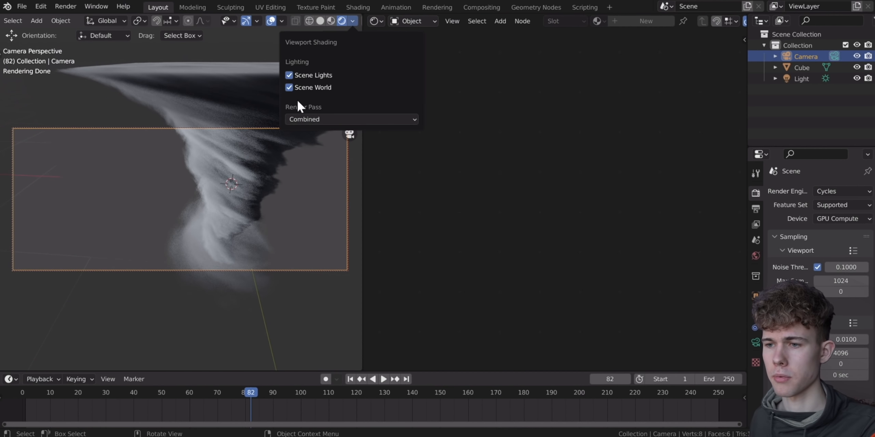
{"action": "left_click", "coordinate": [290, 87]}
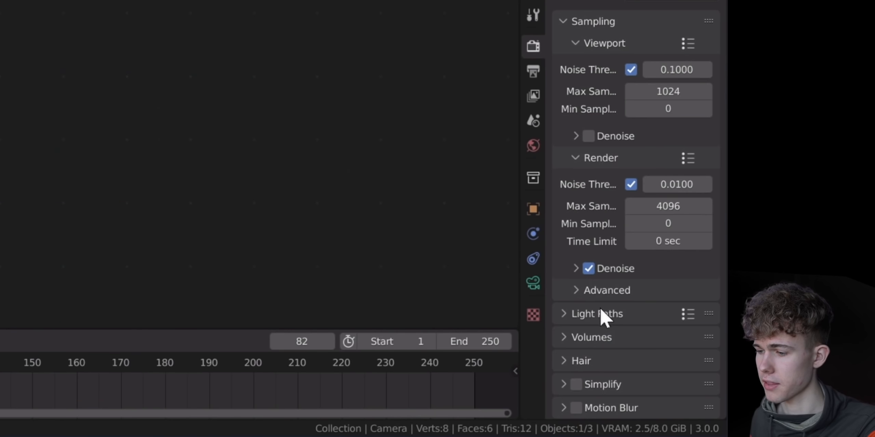
{"action": "left_click", "coordinate": [595, 314]}
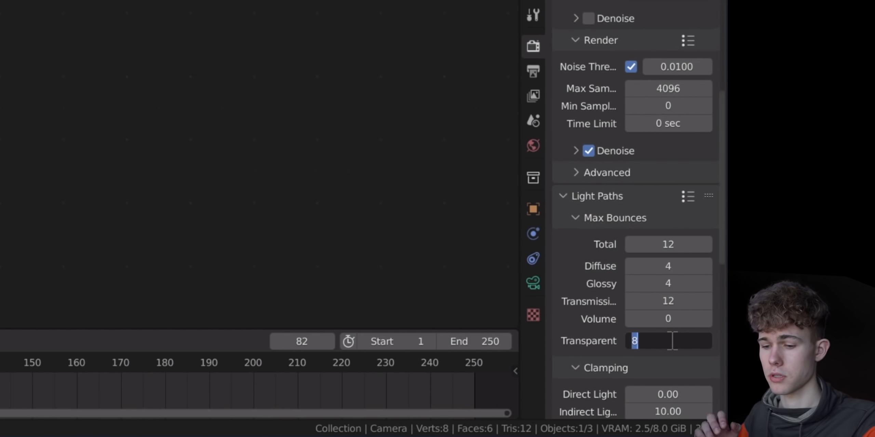